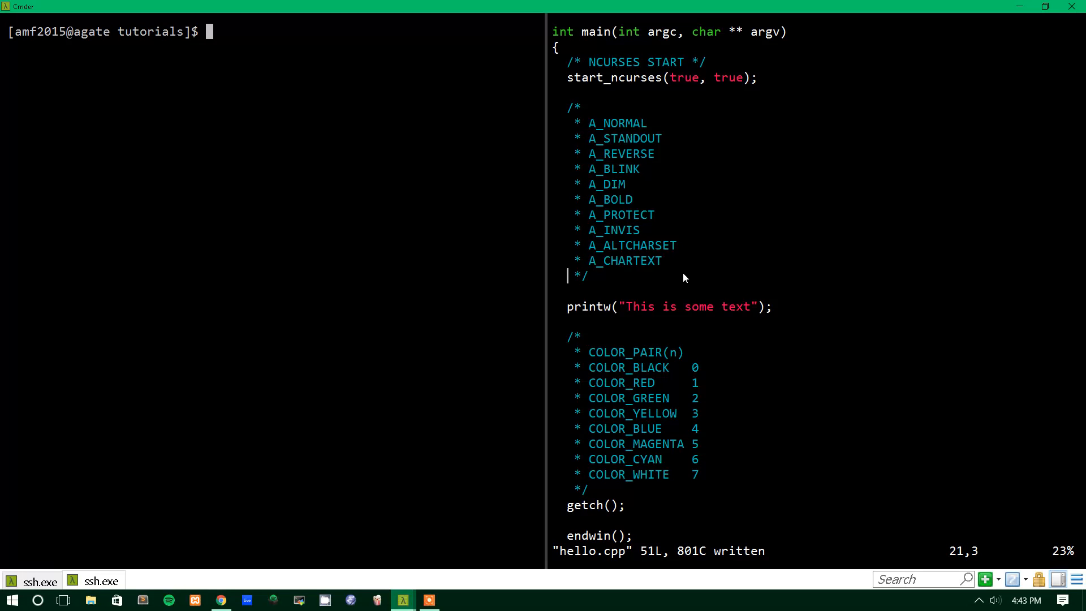
Wrap the printw line with empty attron(); above and attroff(); below.
key(down)
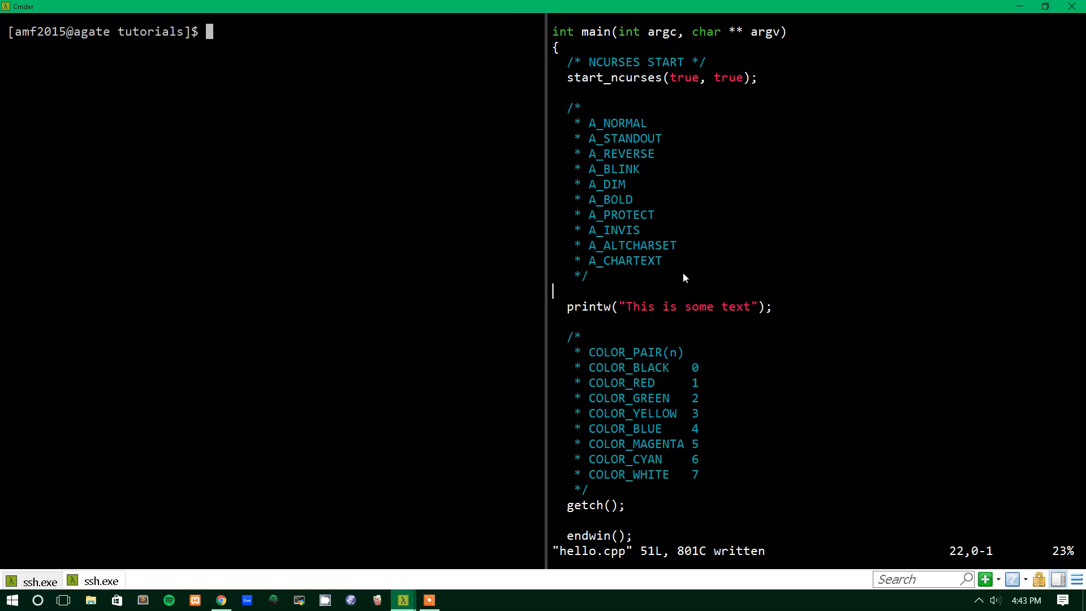
text(attron();)
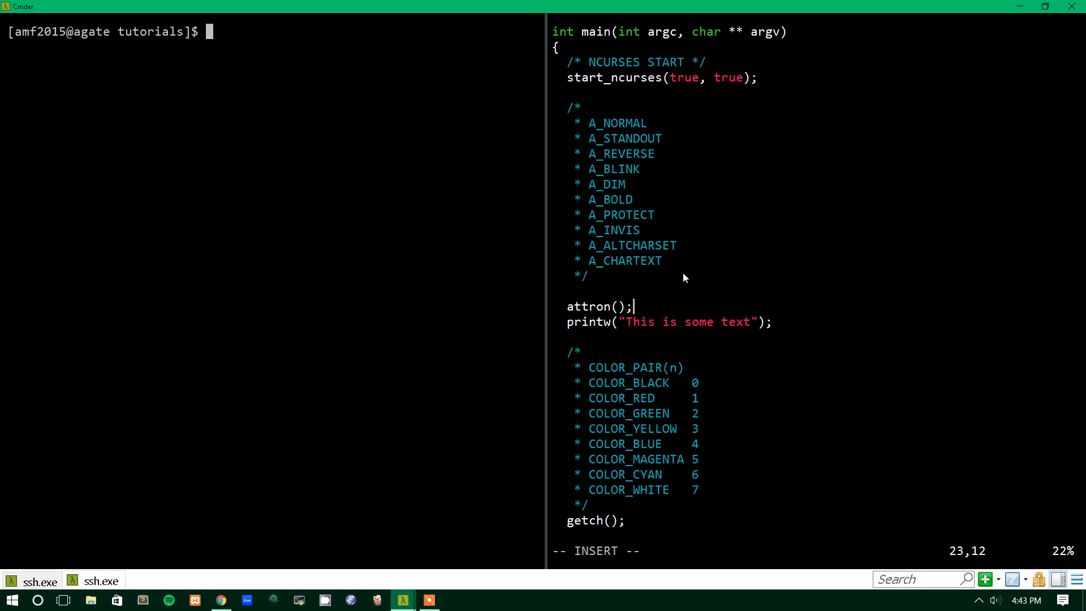
text(attr)
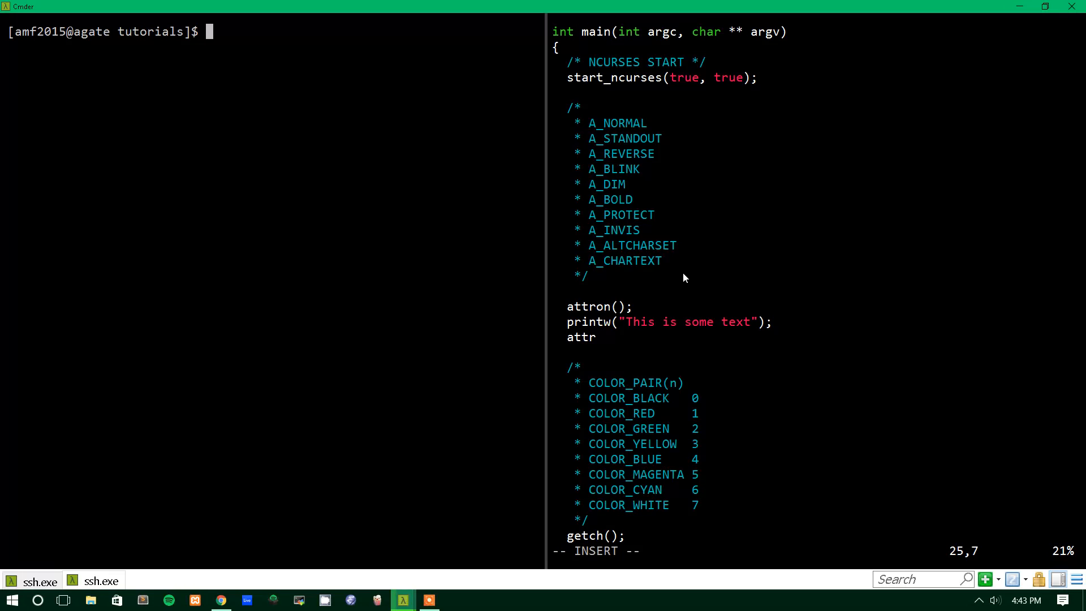
text(off();)
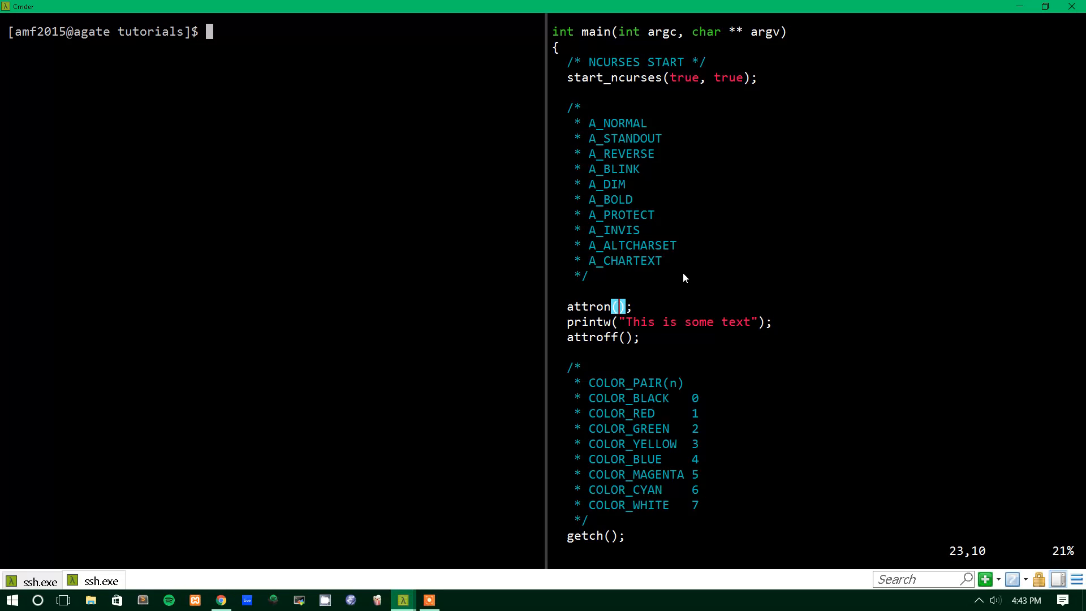
key(i)
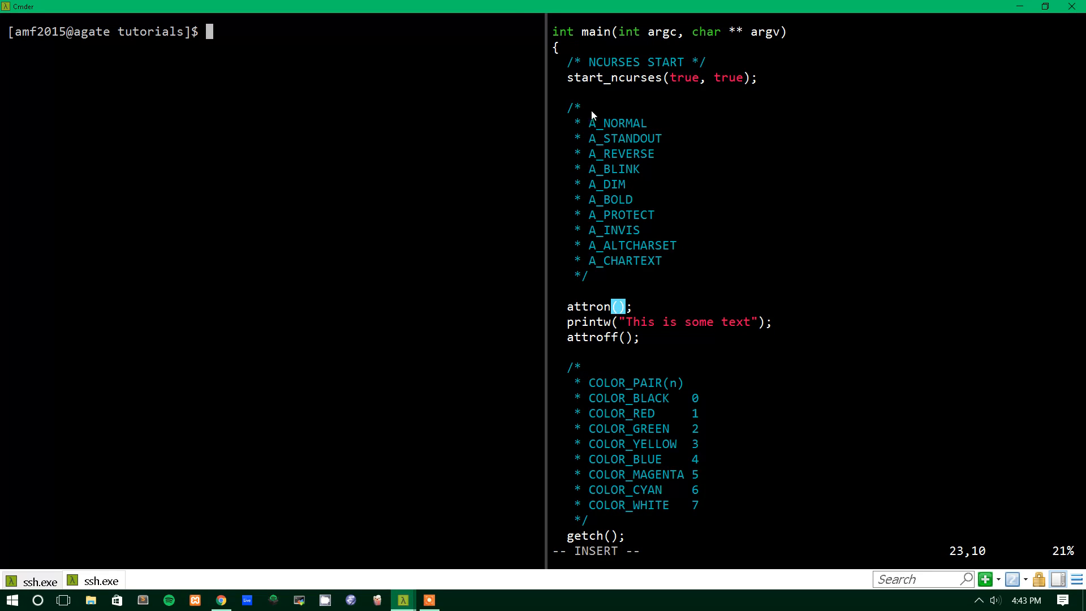
mouse_move(599, 130)
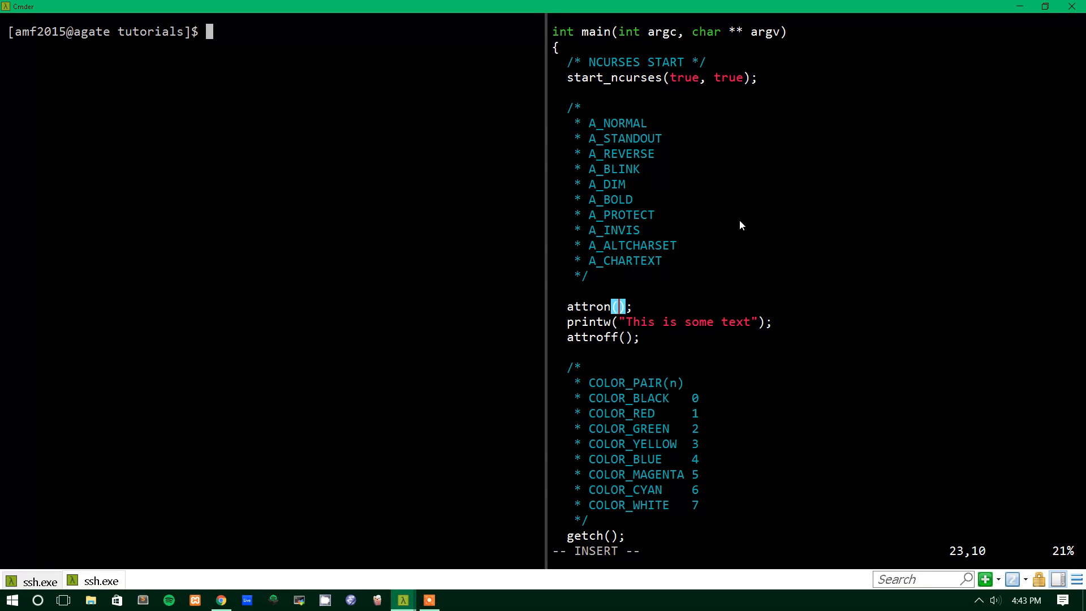
Pass A_REVERSE to both attron and attroff and save hello.cpp.
text(A)
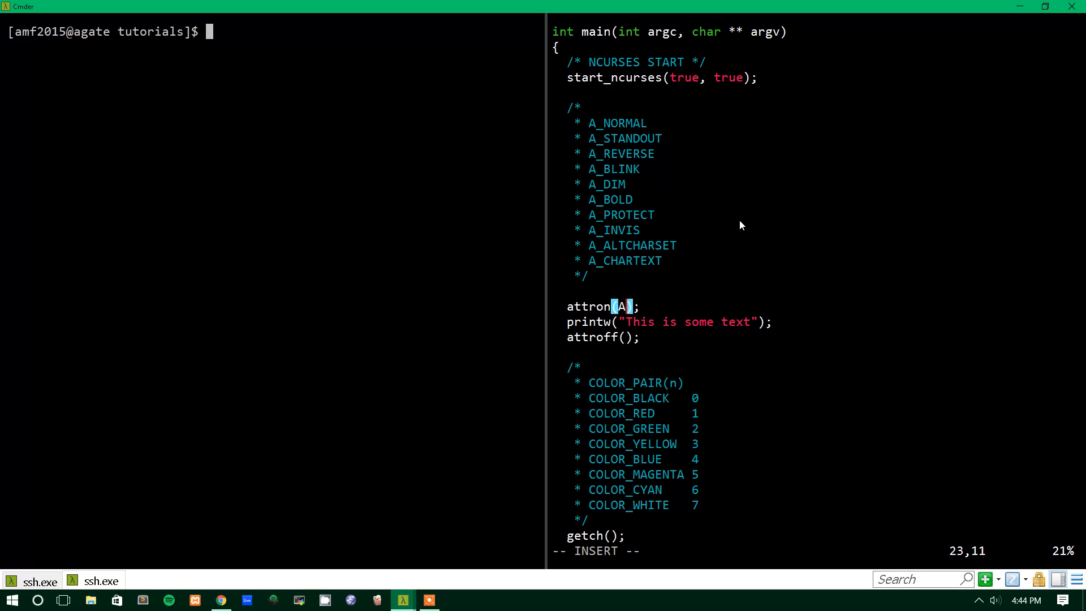
text(_REVERSE)
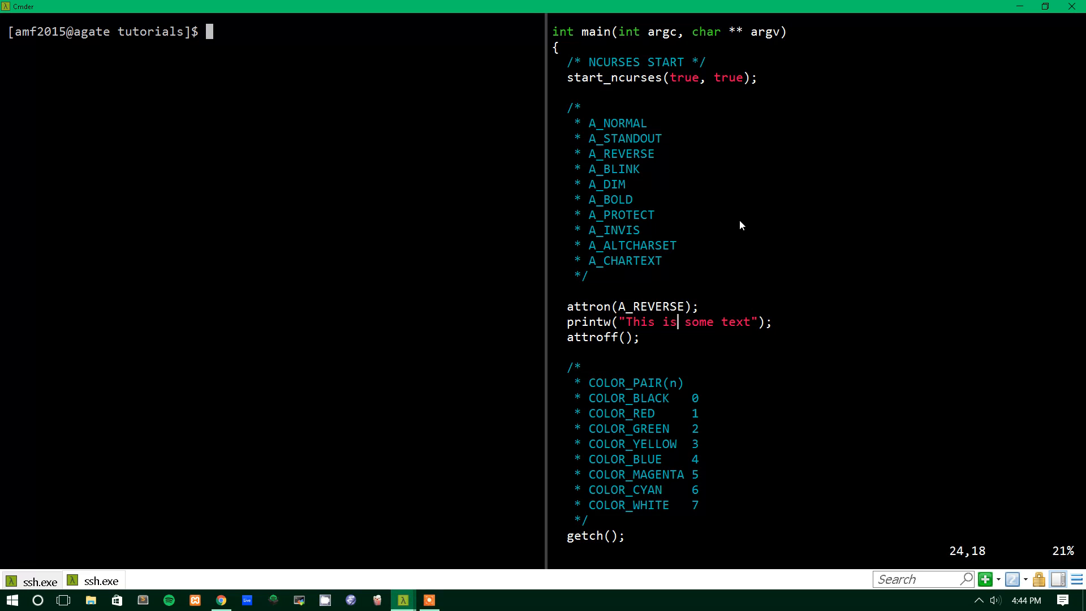
text(A_)
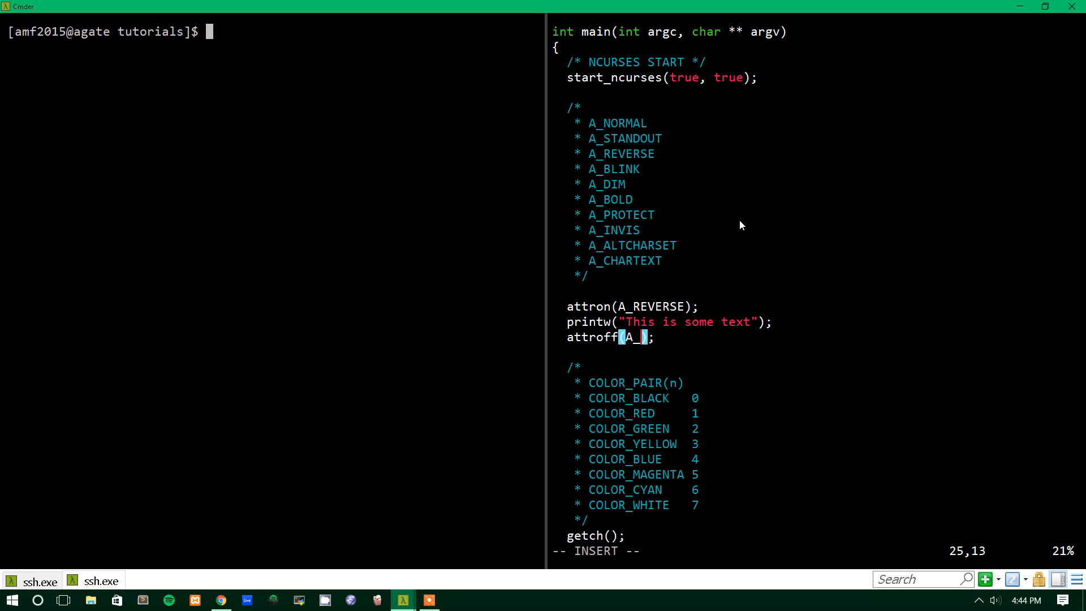
text(REVERSE)
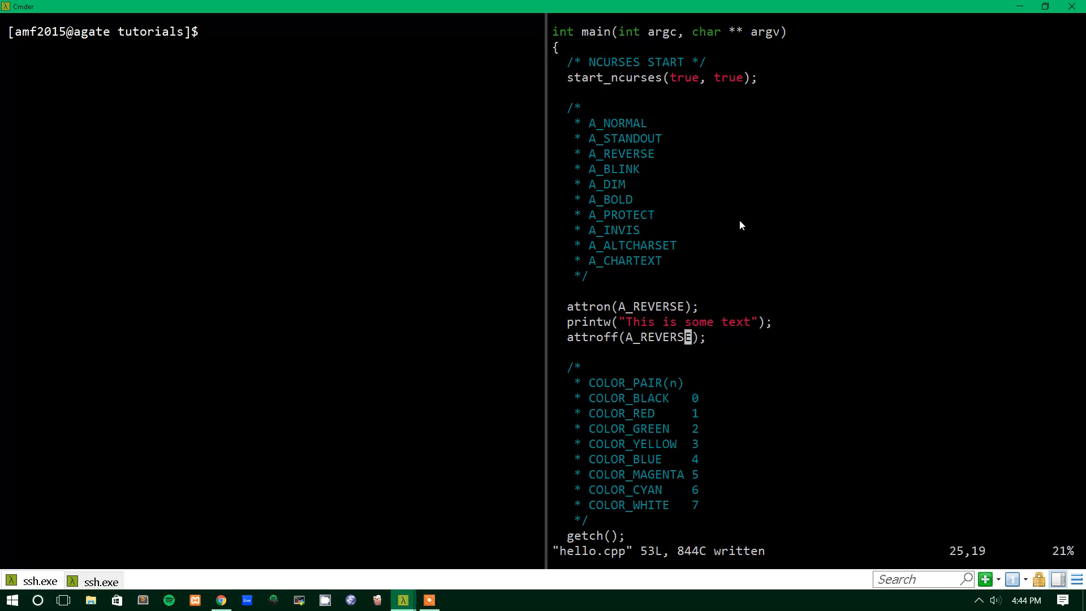
Run make and ./hello so the text prints in reverse video.
text(make)
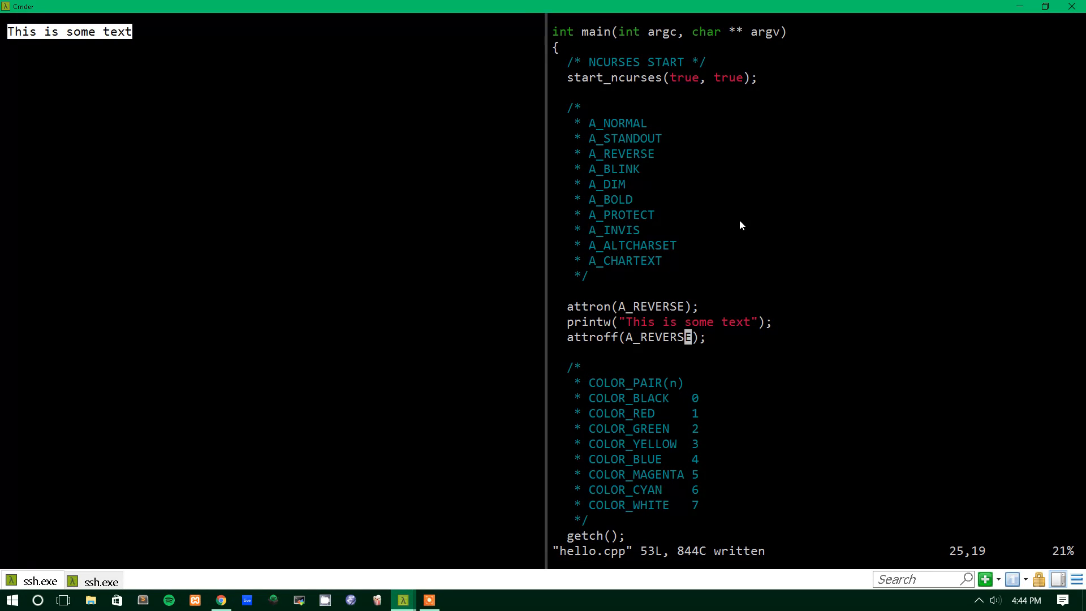
mouse_move(186, 17)
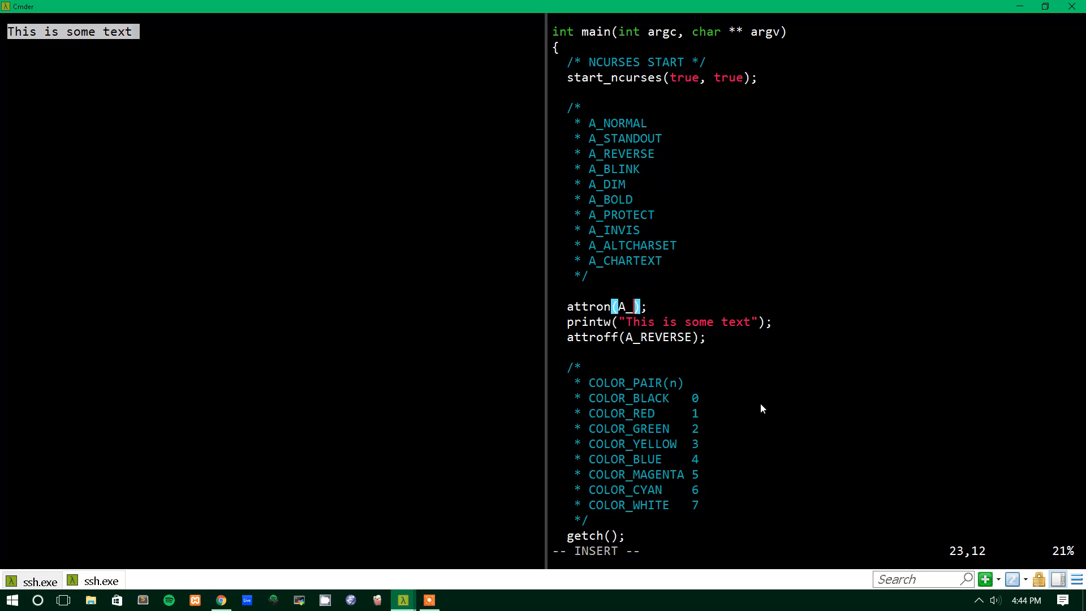
Use A_STANDOUT in attron and attroff, rebuild, then clear attron's argument back to A_.
text(STANDOUT)
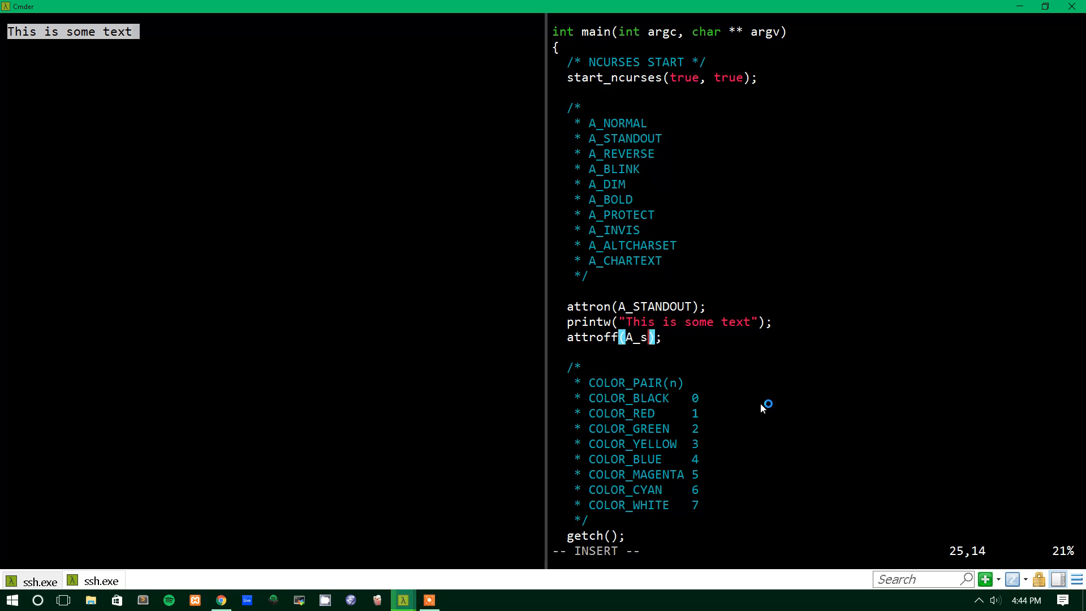
text(TANDOUT)
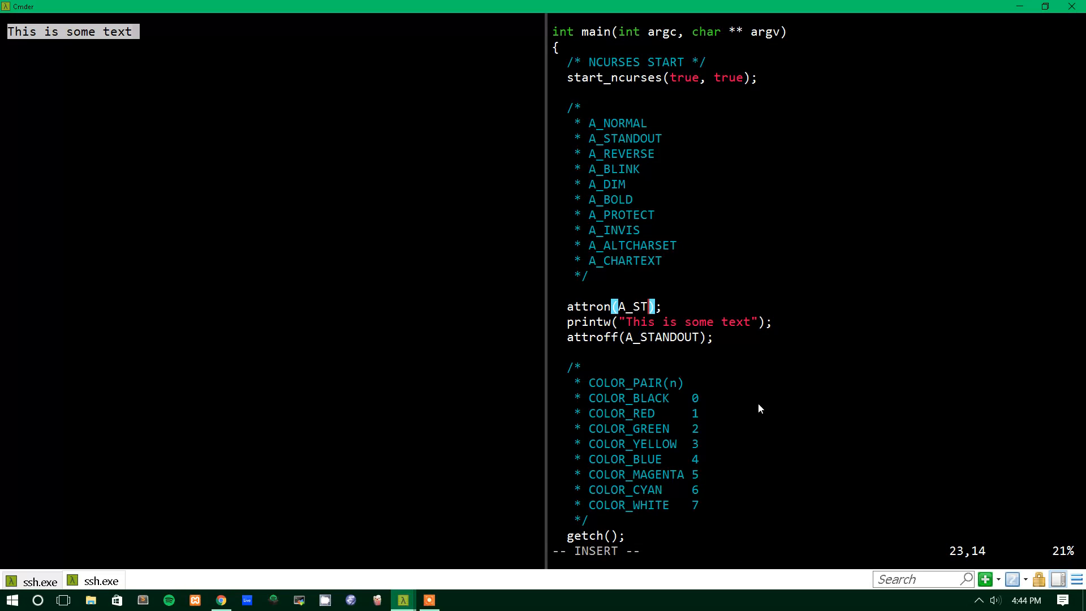
key(BackSpace)
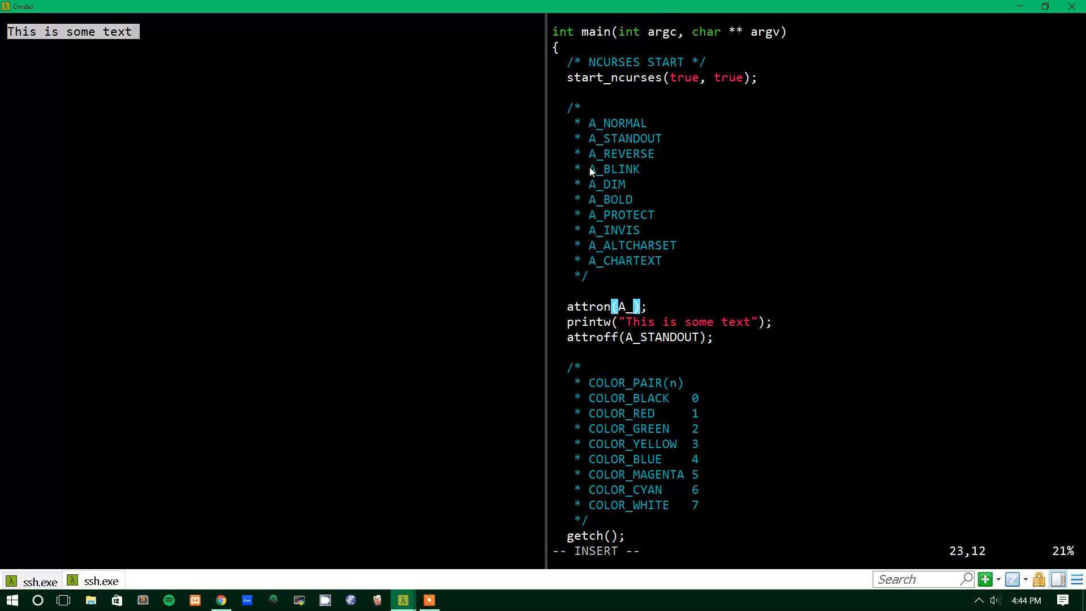
mouse_move(609, 245)
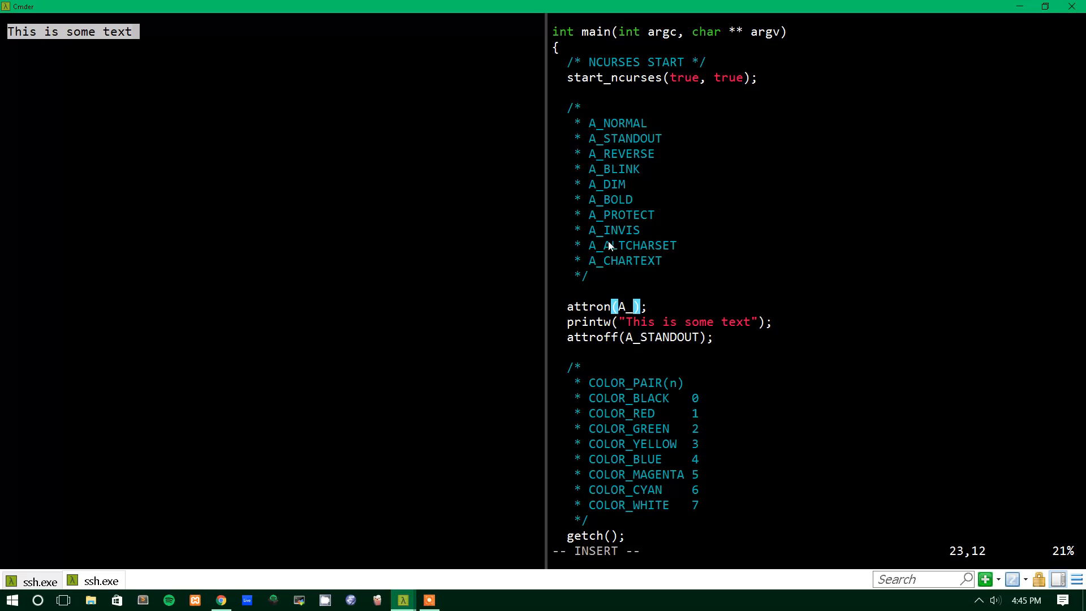
mouse_move(634, 306)
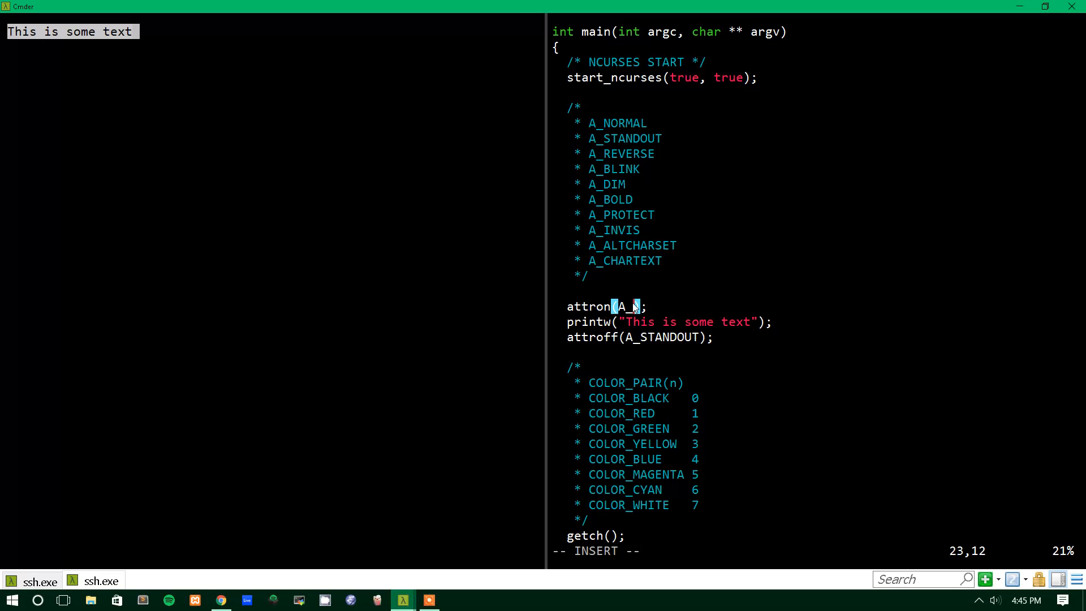
Use A_INVIS in both attribute calls, save, and rebuild and run hello.
text(INVIS)
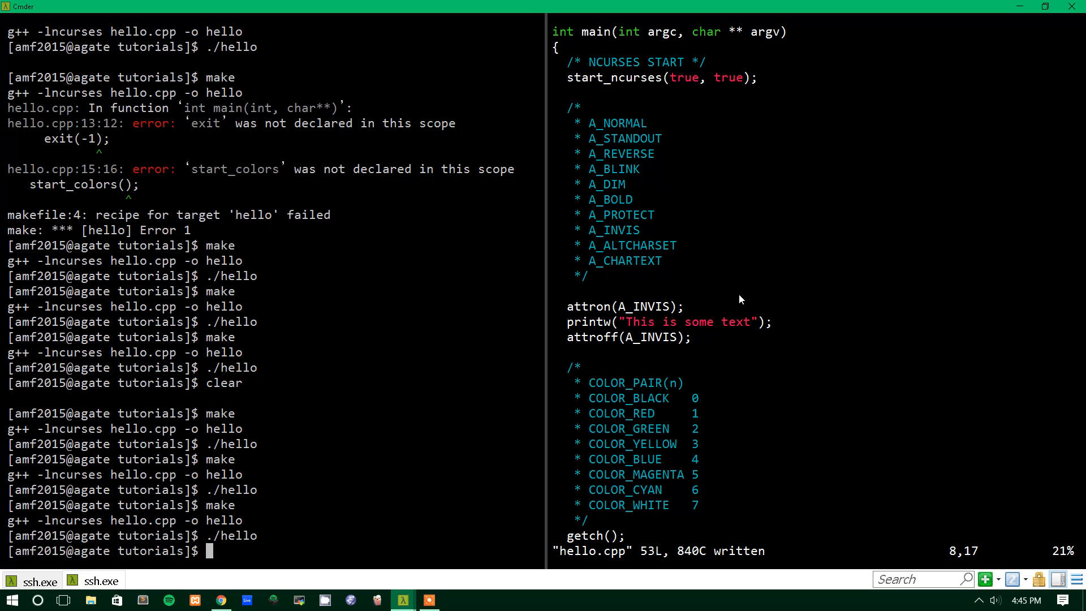
Add an if(!has_colors()) block in main.
text(if()
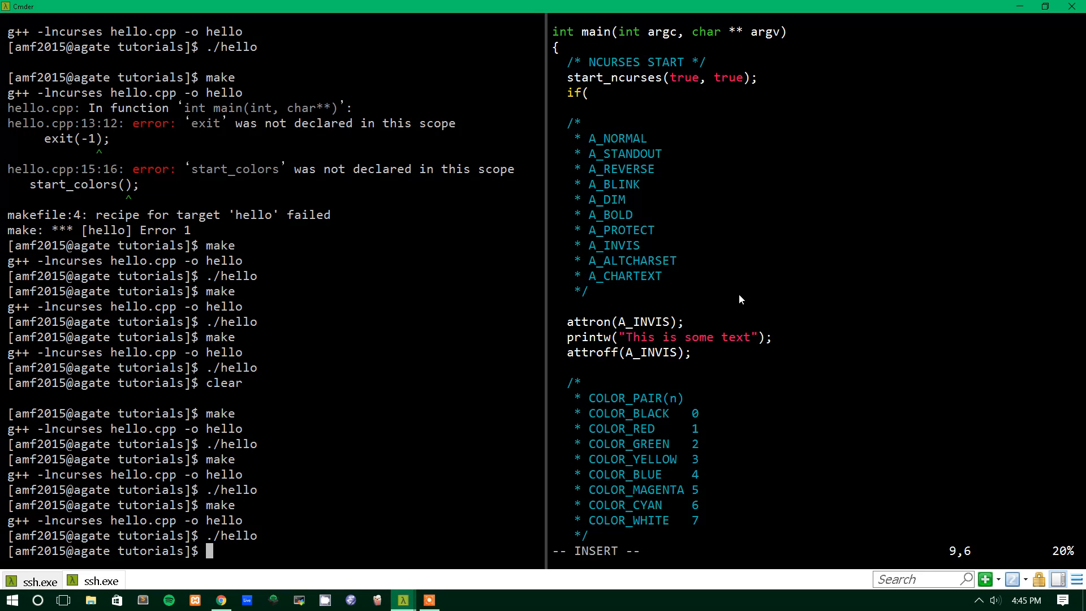
text(has_)
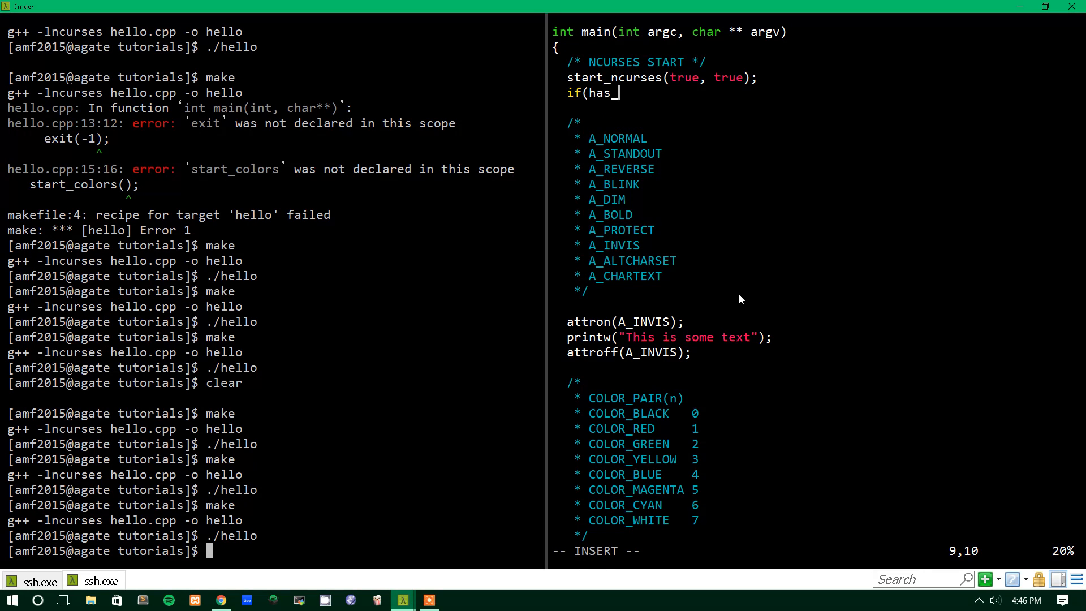
text(colors()
text({)
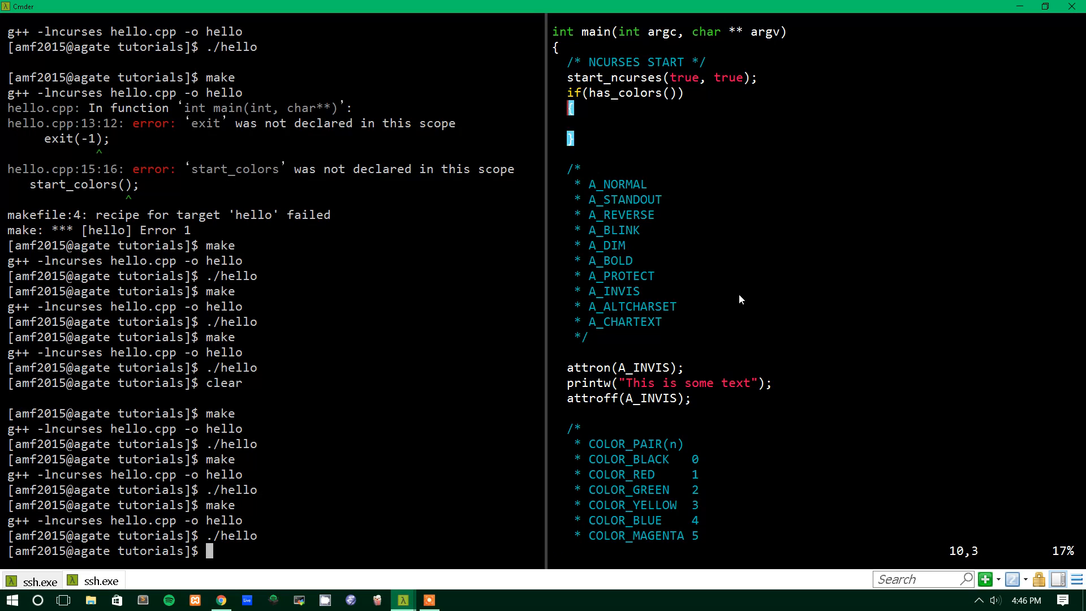
text(!)
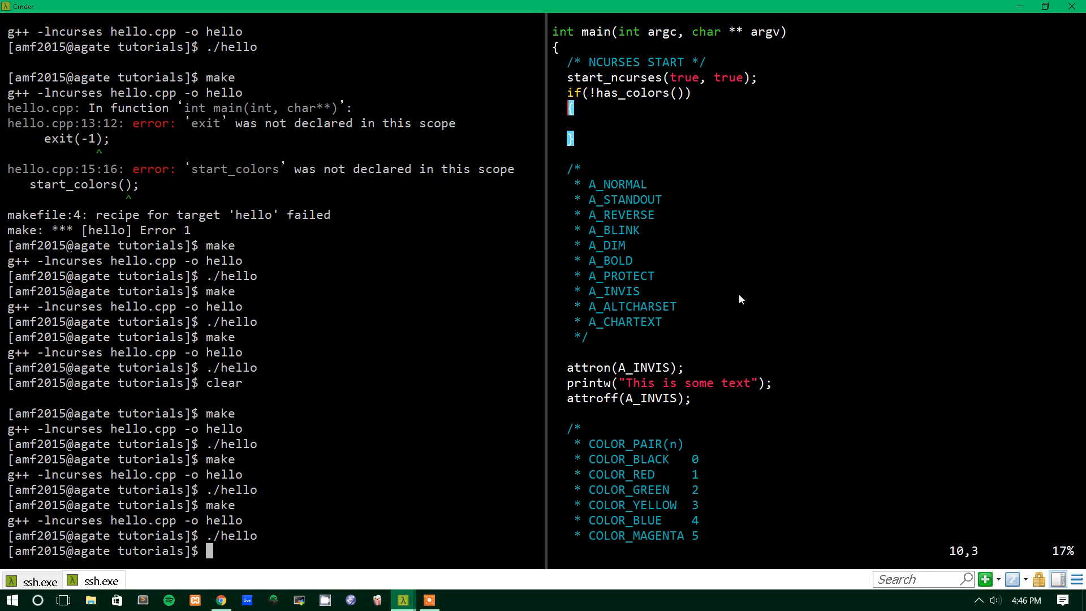
key(i)
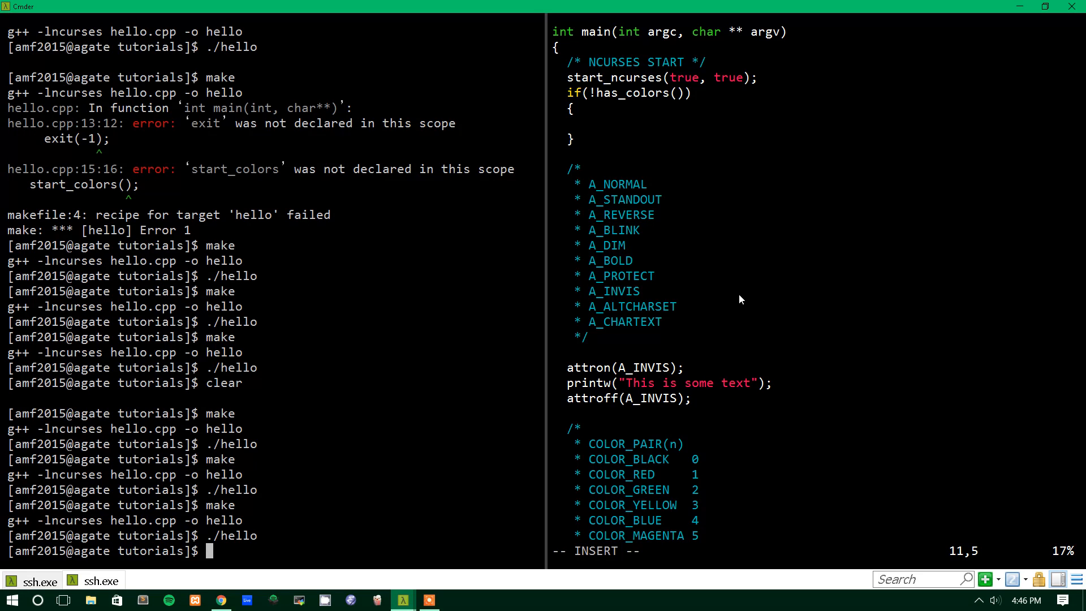
Inside it print "Terminal does not support color", call getch(), return -1, and save.
text(printw)
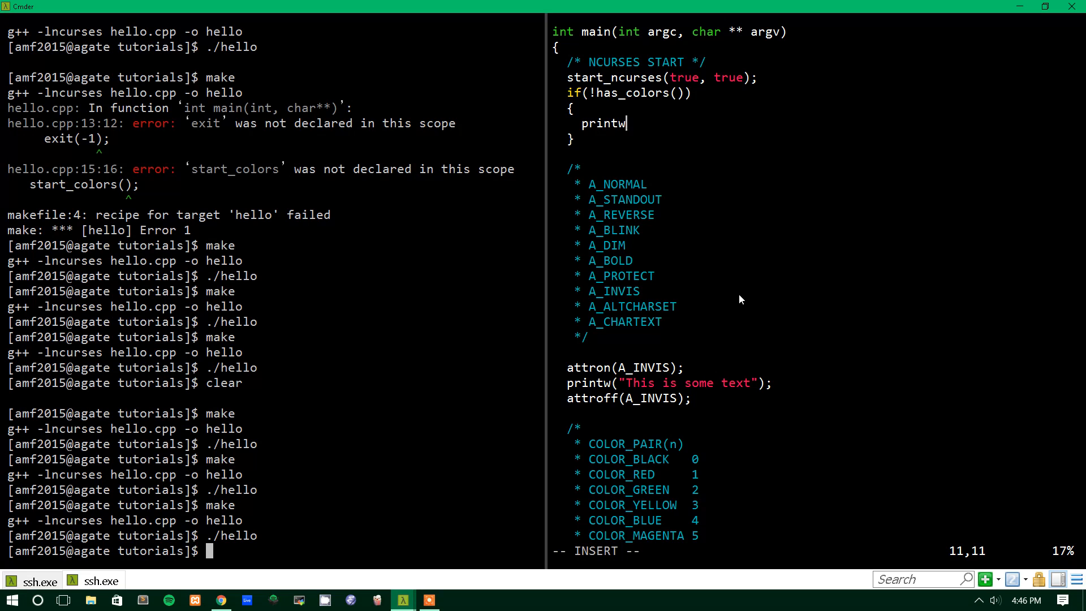
text(("Terminal does not s)
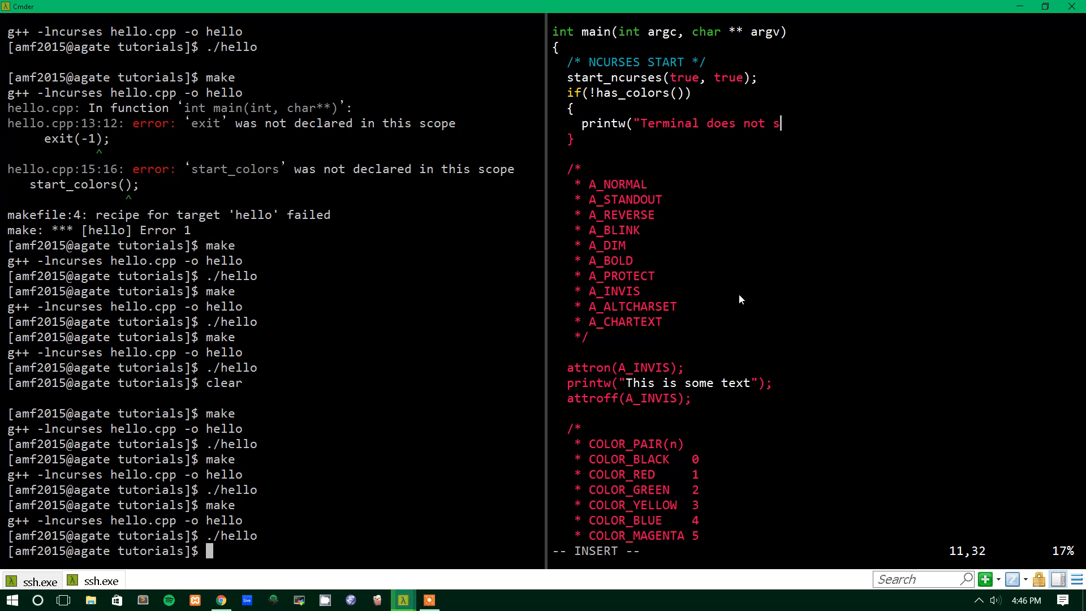
text(upport color");)
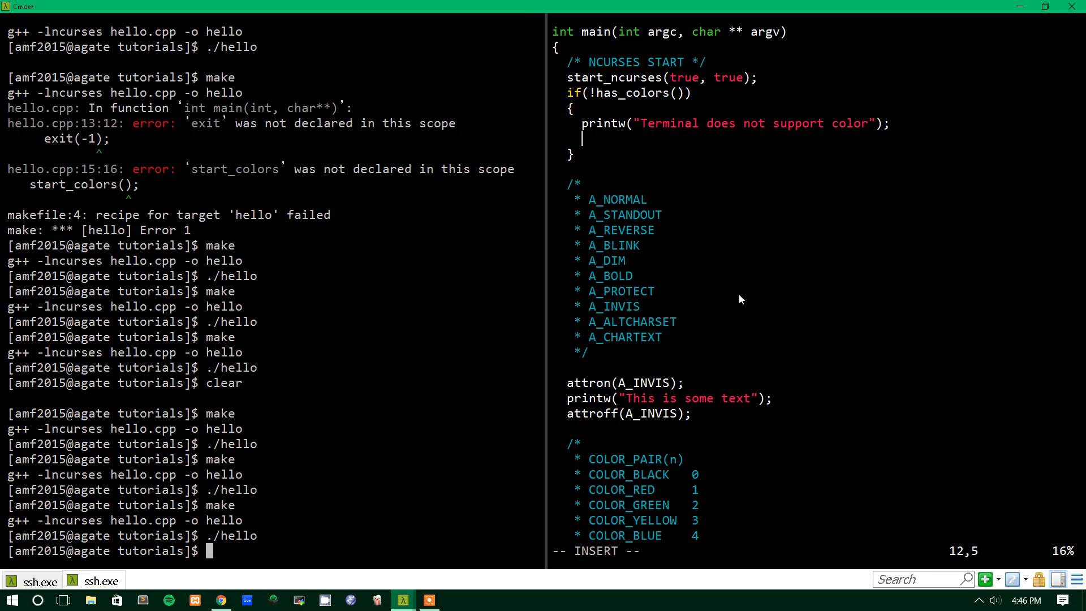
text(getch();)
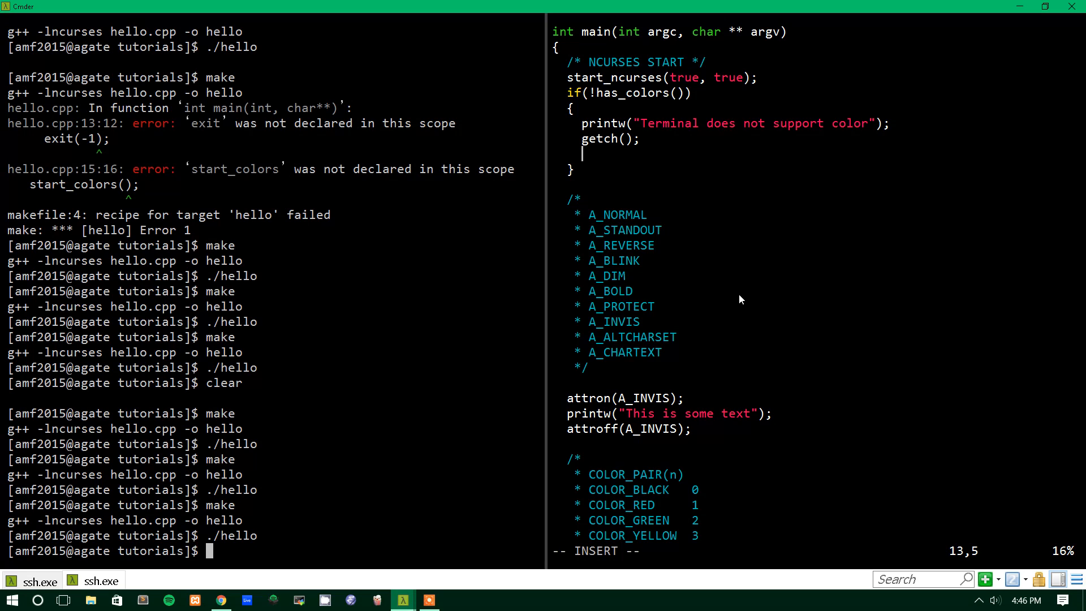
text(return -1;)
click(815, 551)
text(:w)
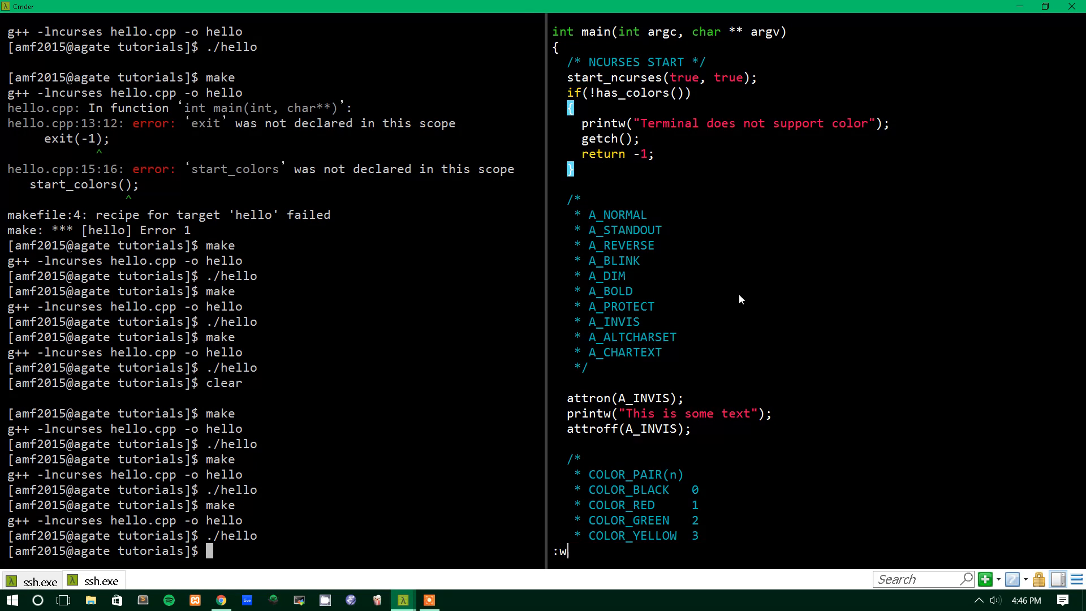
key(i)
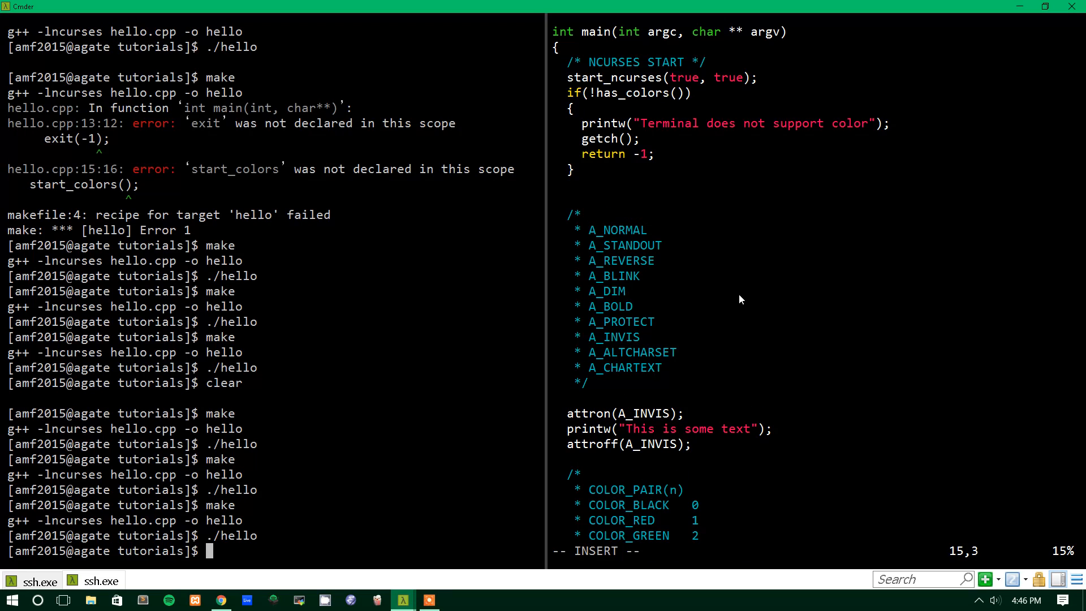
Add start_color(); after the check and begin init_pair(1, ...) with the color comment above it.
text(start_color();)
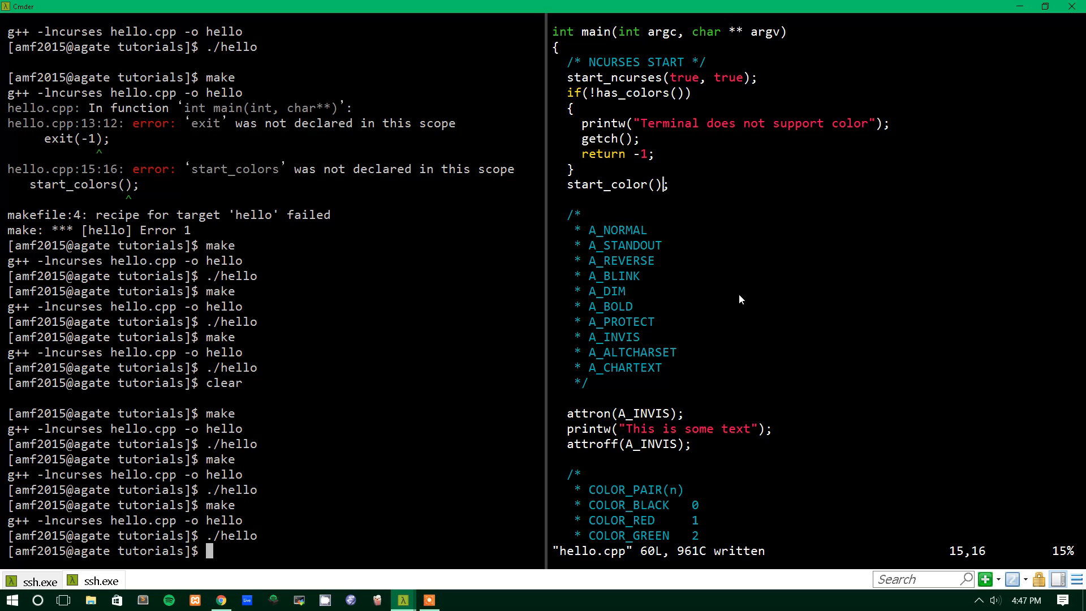
text(init_)
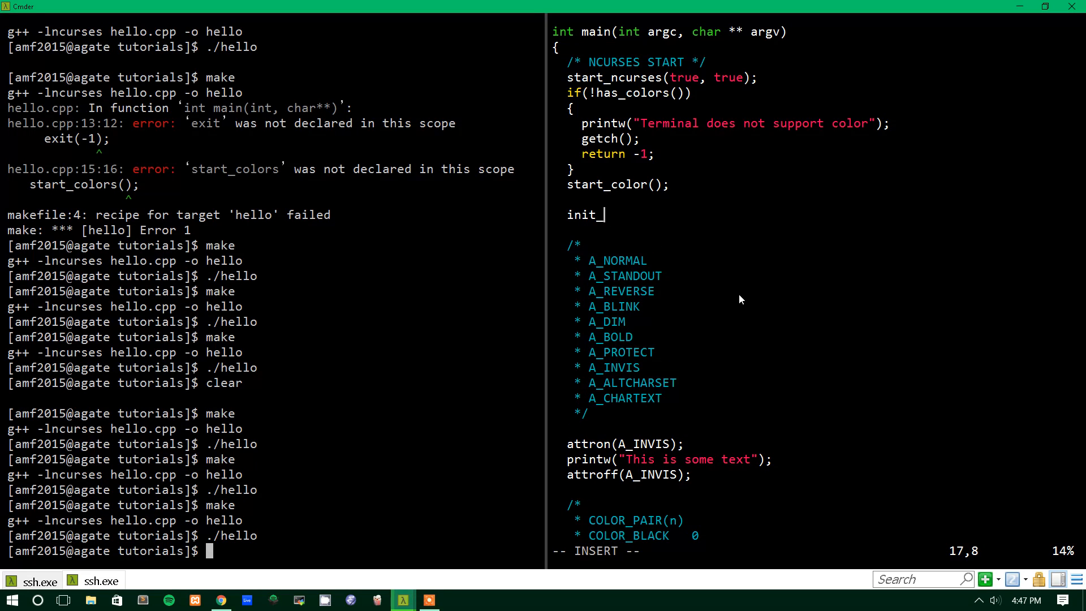
text(pair()
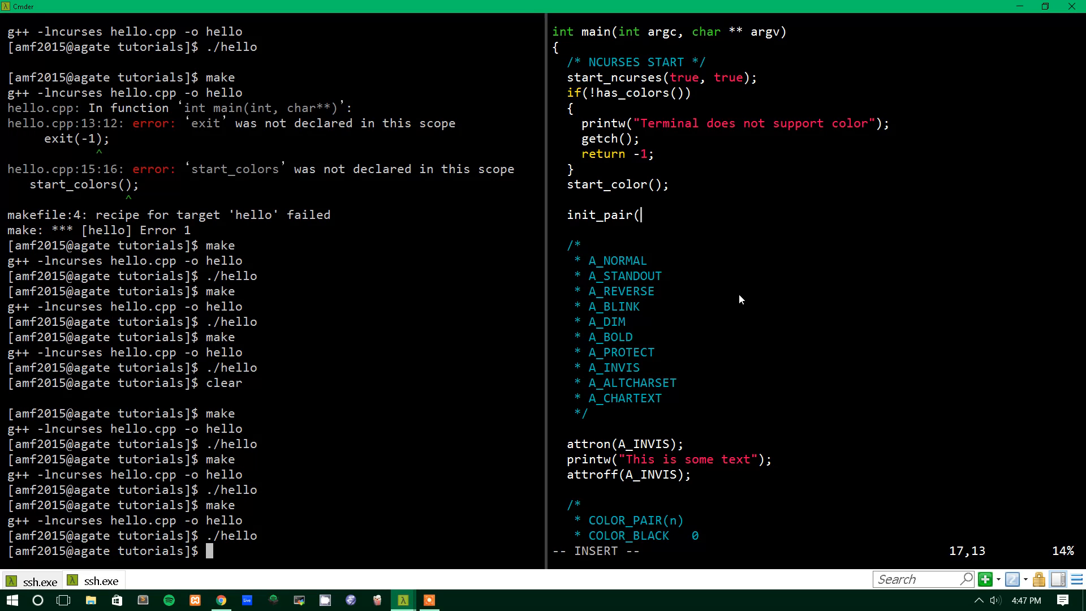
text(1,)
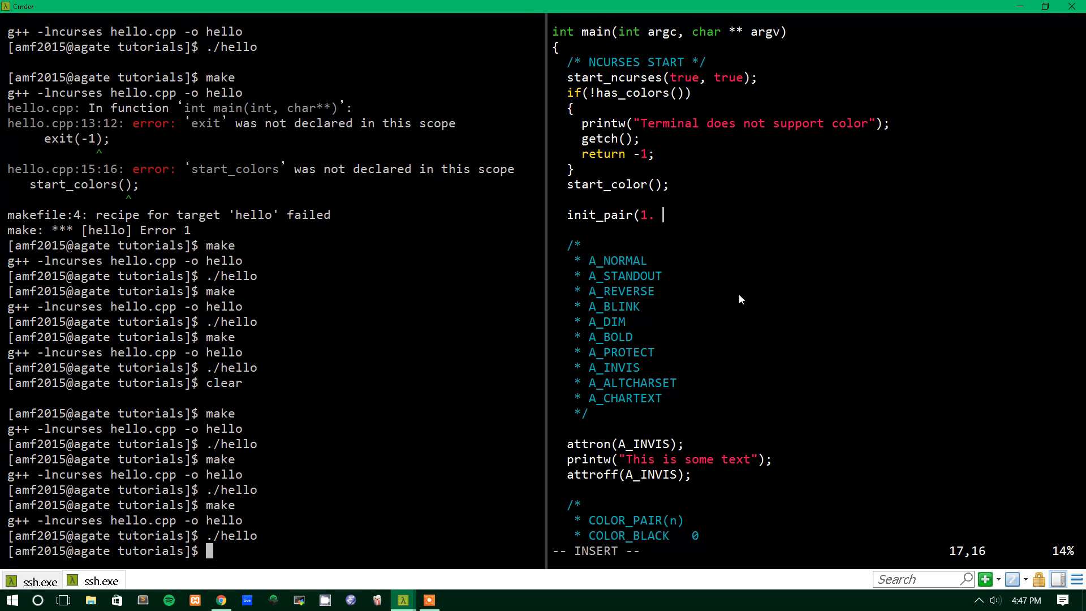
text(,)
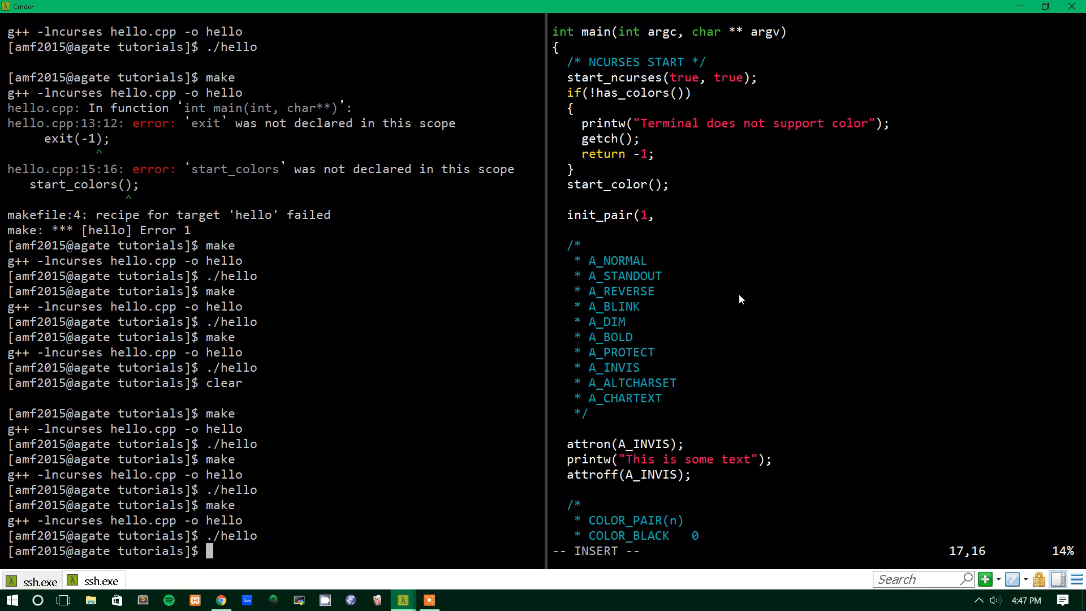
text(" ")
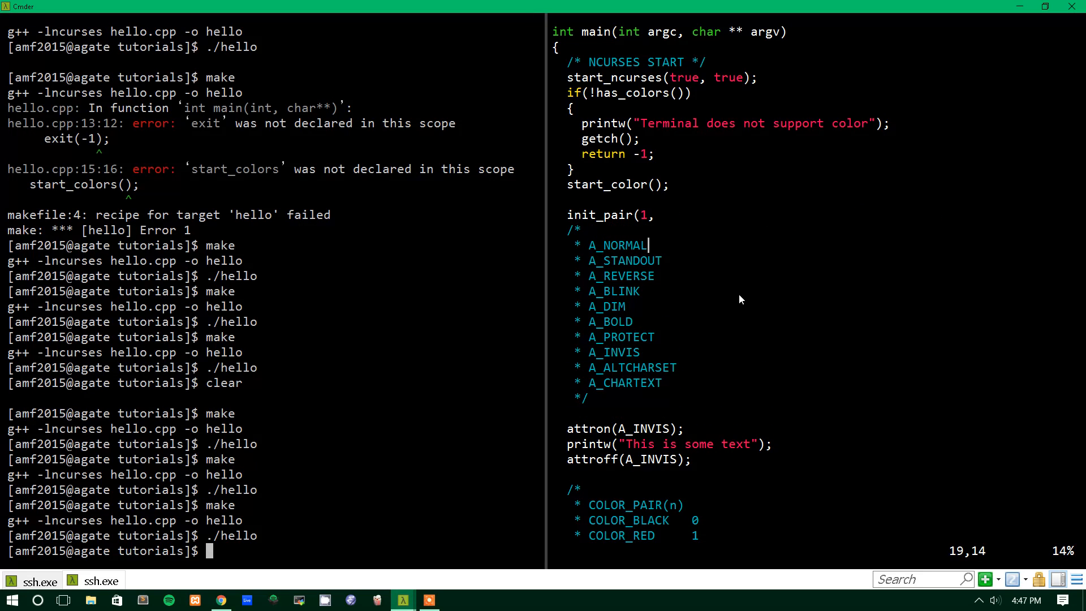
Fill init_pair(1, COLOR_CYAN, COLOR_WHITE) as the first color pair.
scroll(down, 3)
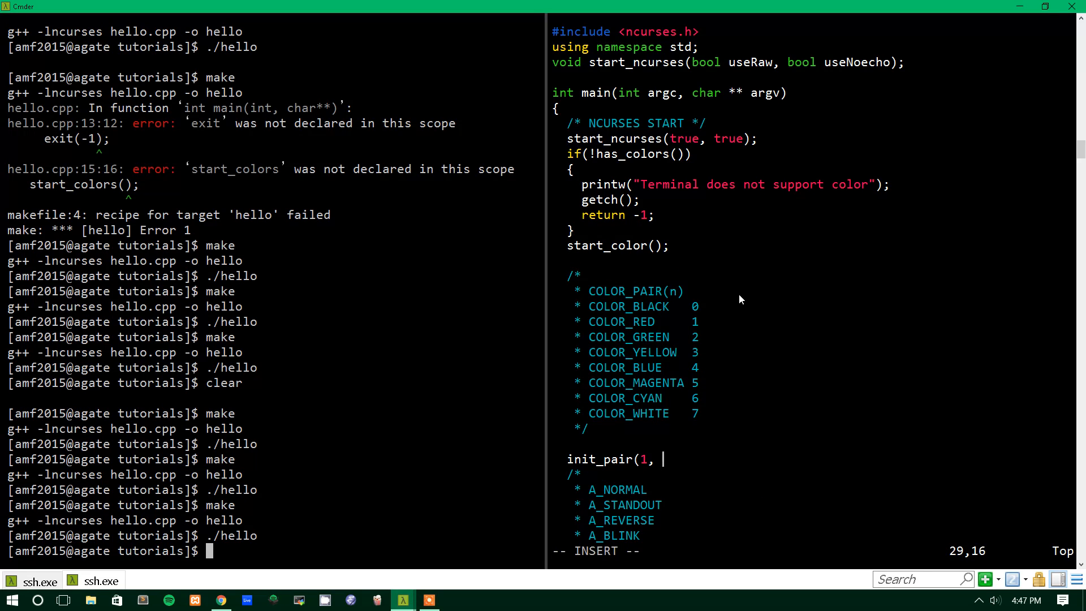
text(COLOR_CYAN,)
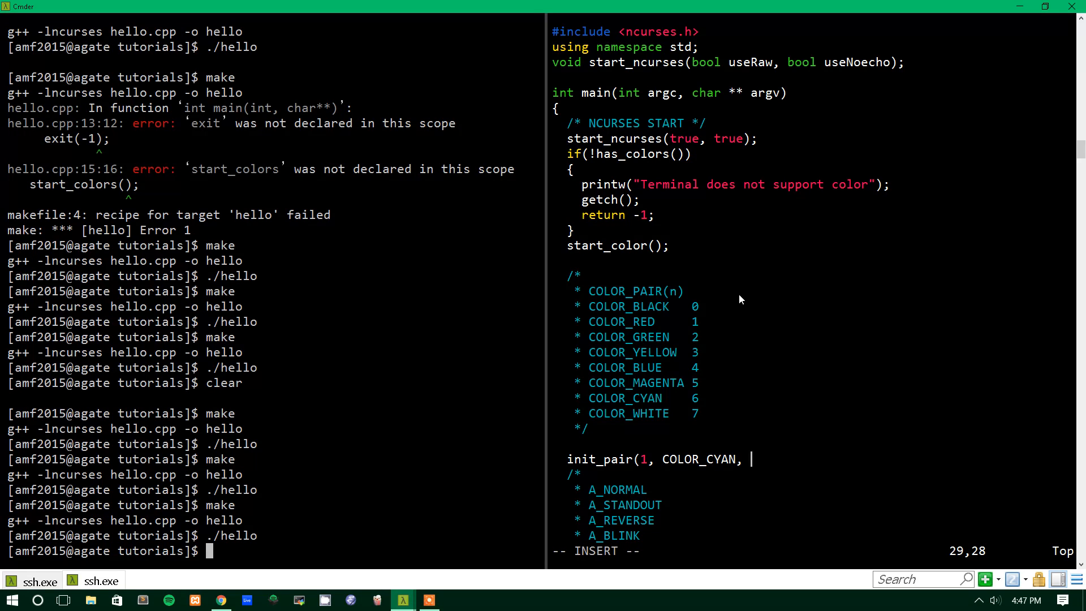
text(COLOR_WHITE);)
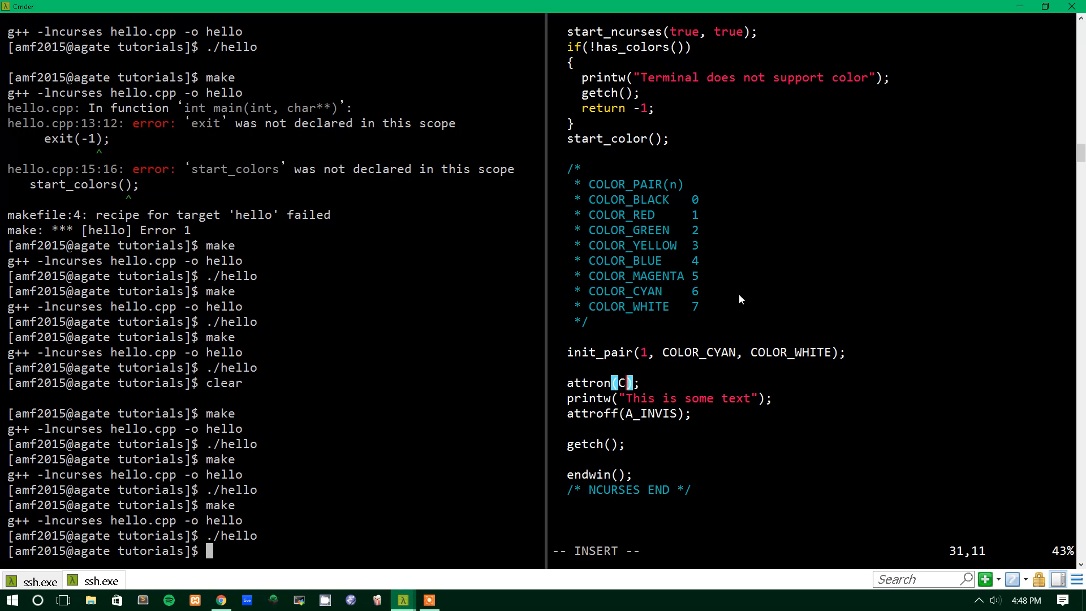
Pass COLOR_PAIR(1) to attron and attroff, save, and return to the Cmder shell.
text(COLOR_PAIR()
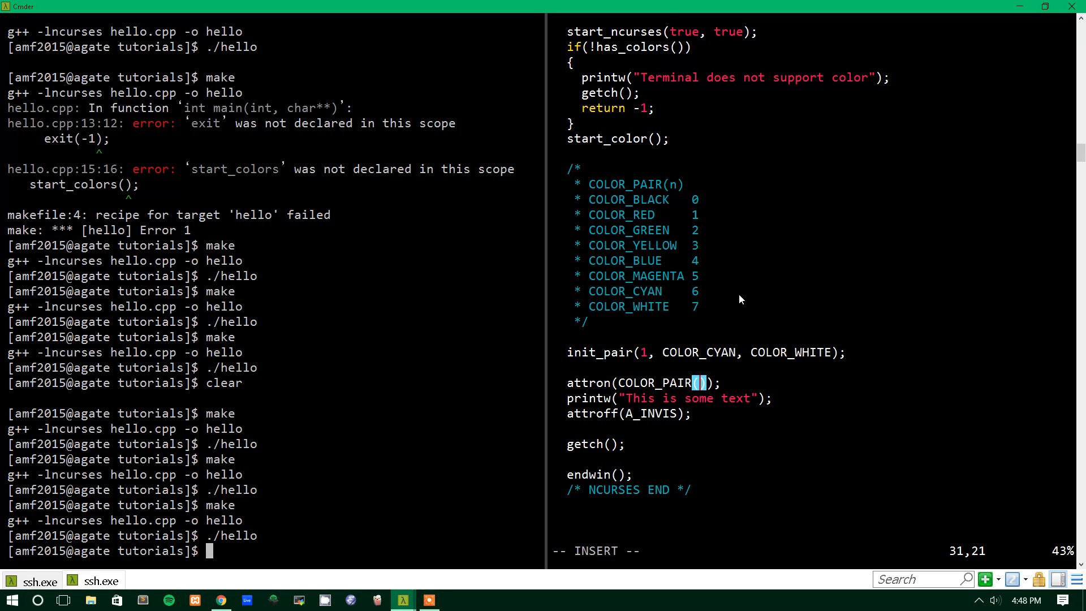
text(1)
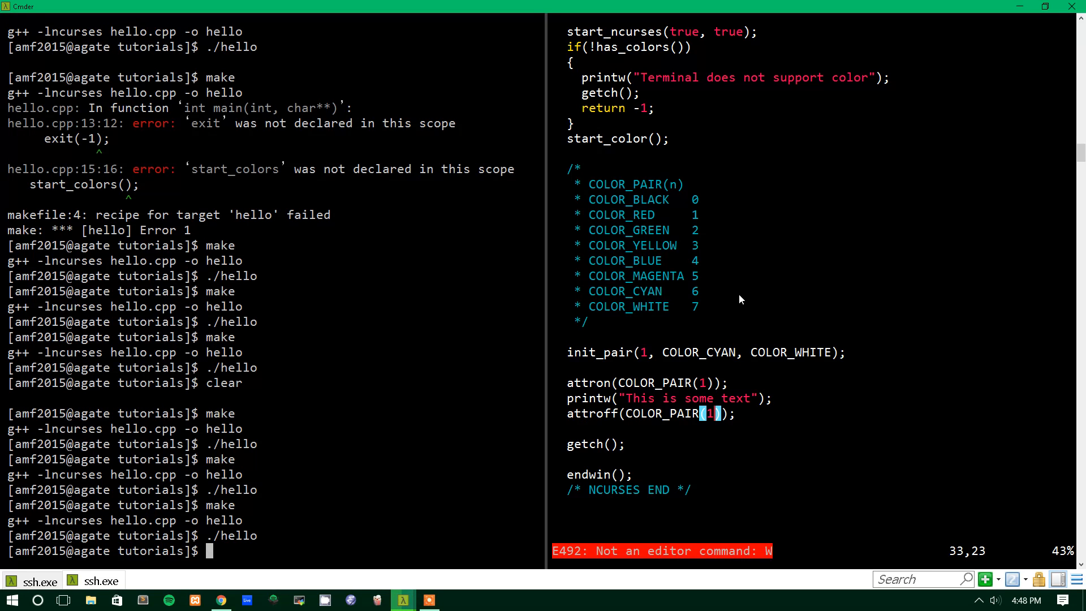
click(10, 599)
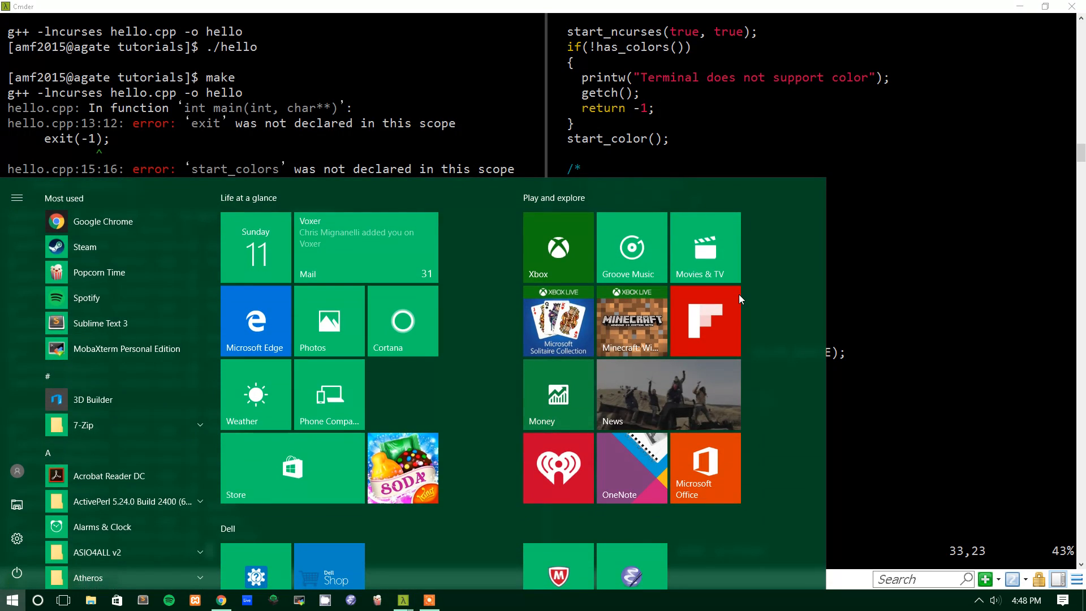
click(401, 599)
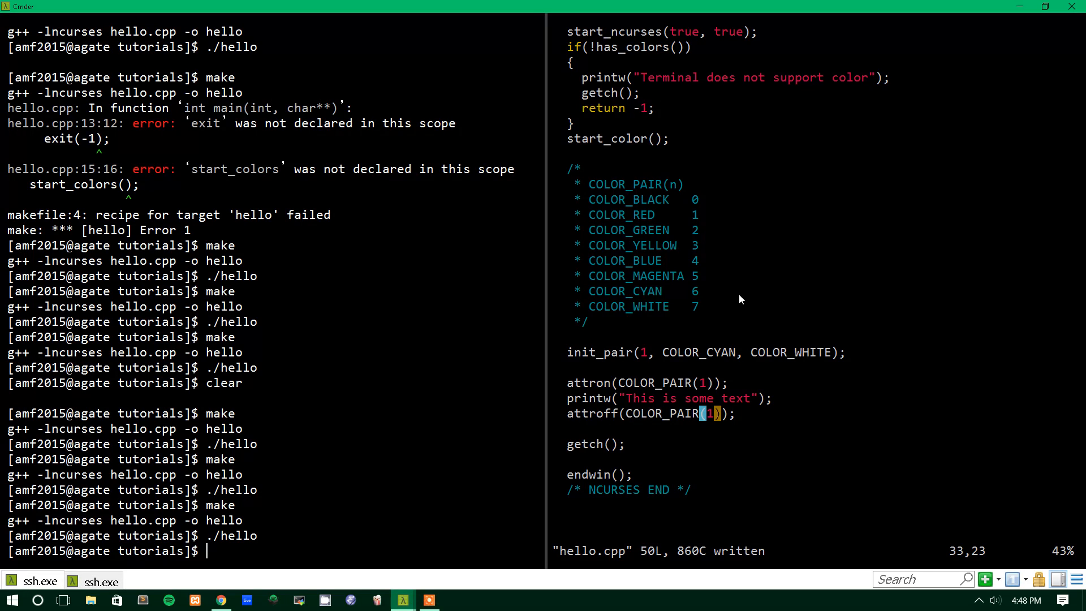
text(/.hel)
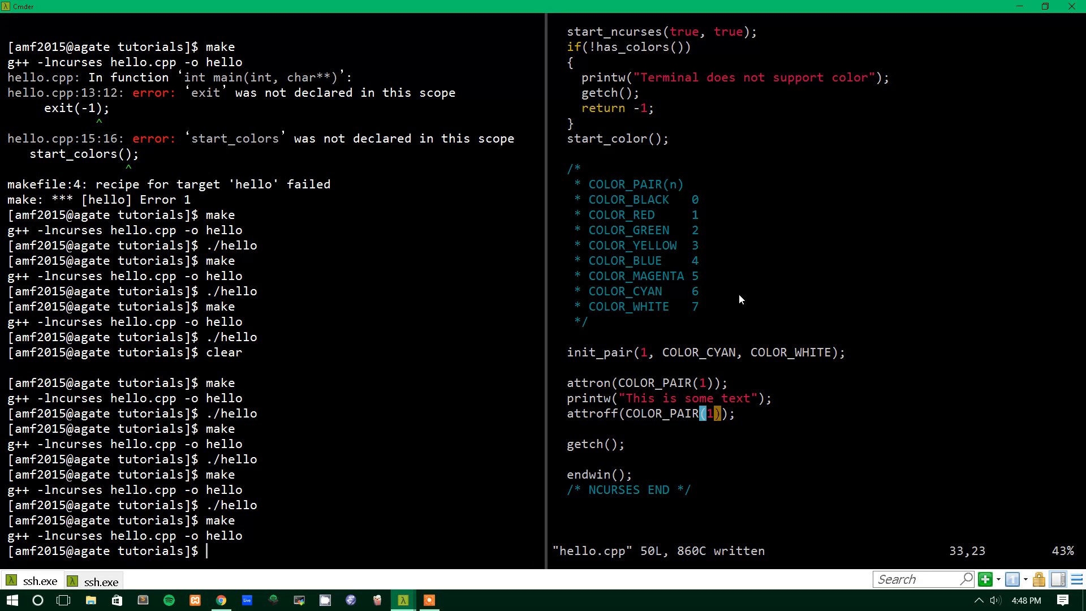
Run the rebuilt hello to show the text in cyan on white.
key(enter)
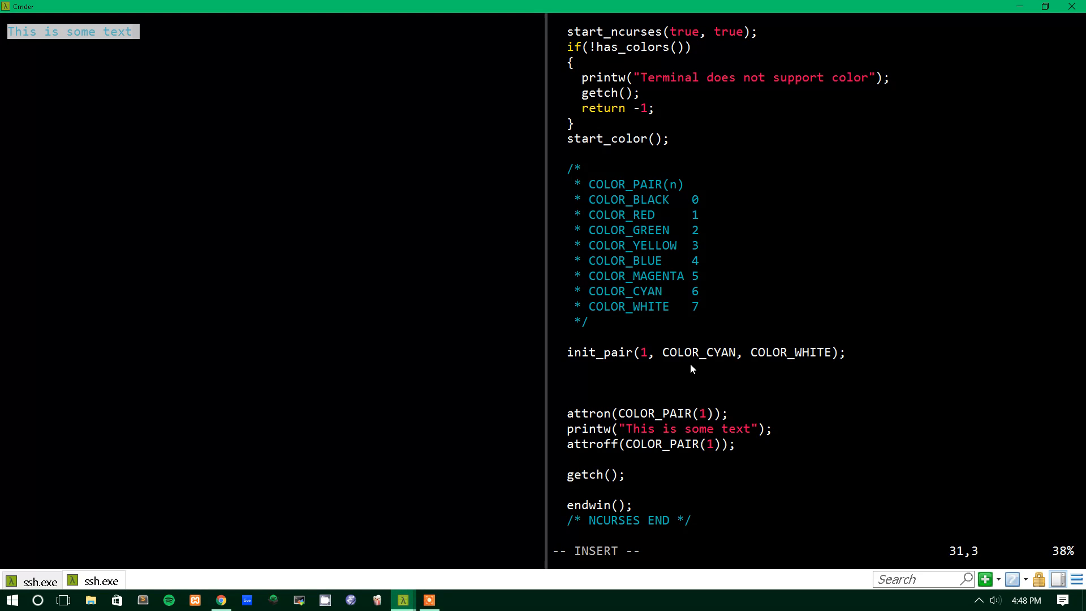
Add init_color(COLOR_CYAN, 0-999, 0-999, 0-999); below the first init_pair.
text(init_color)
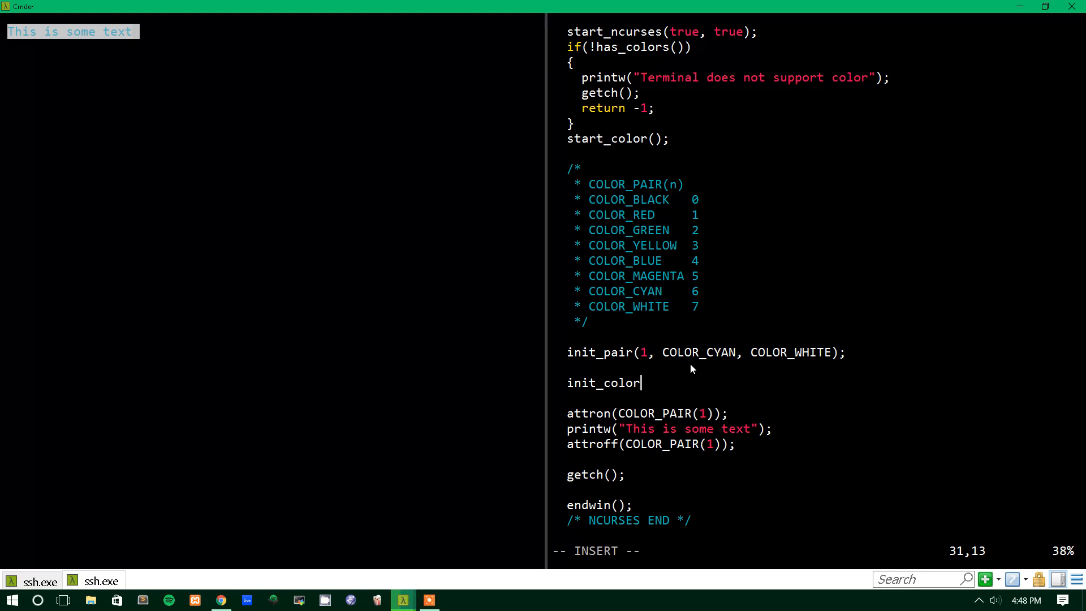
text(()
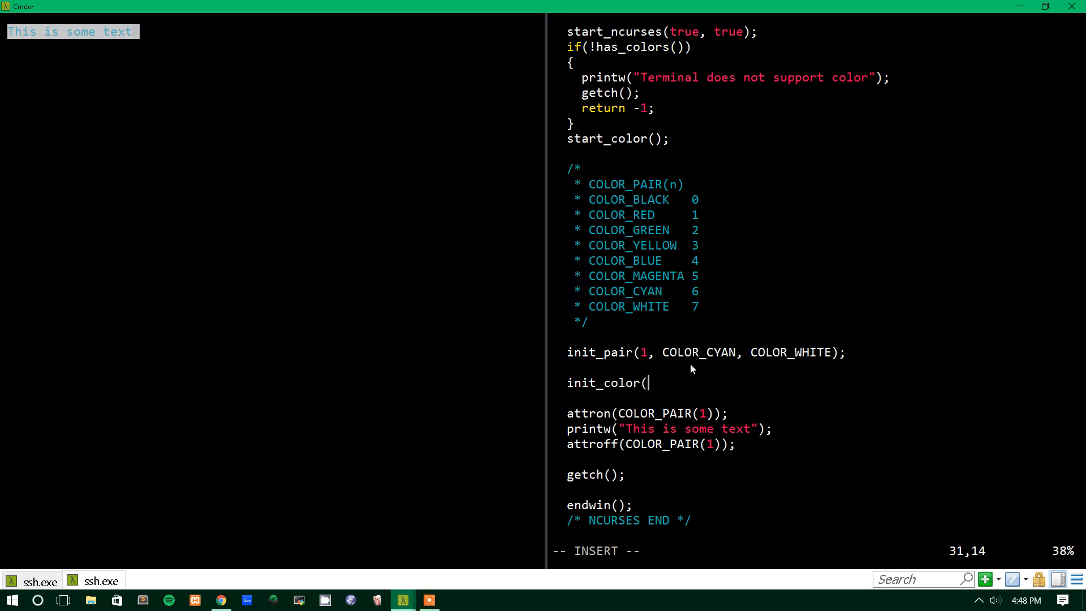
text(COLOR)
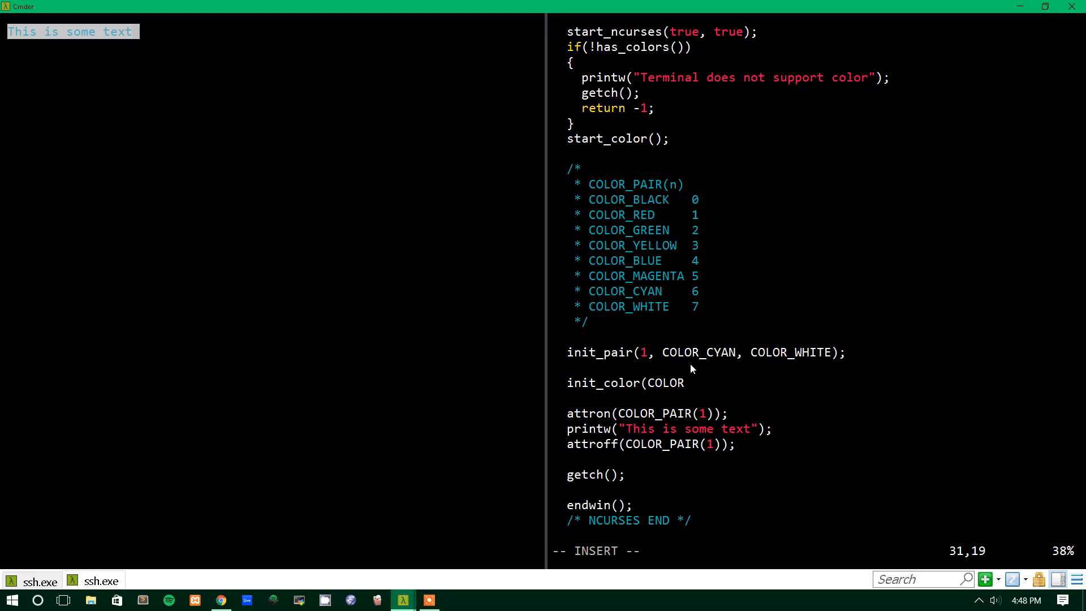
text(_CYAN,)
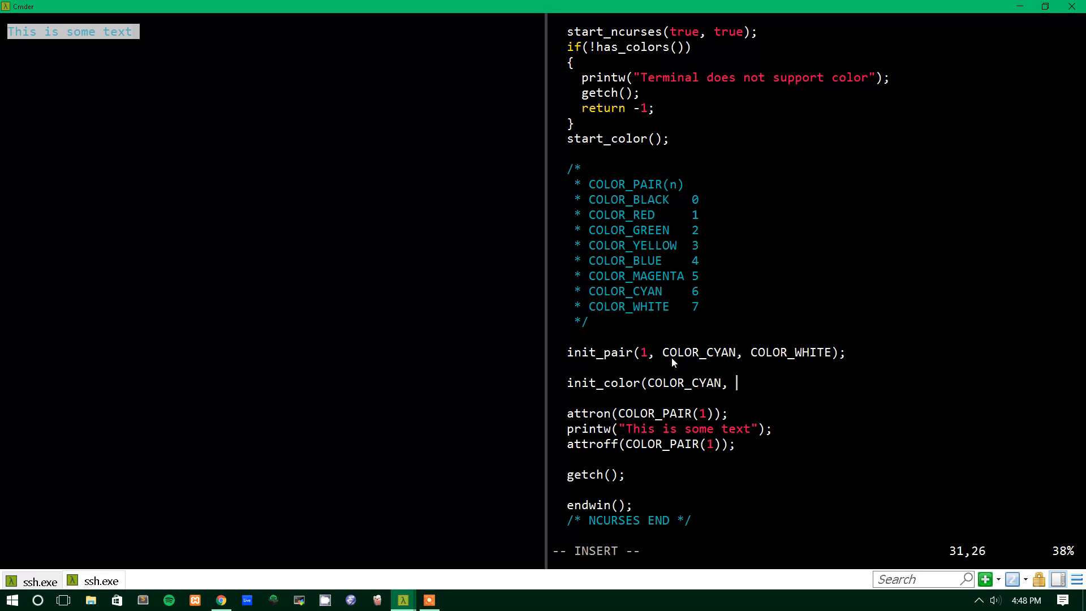
text(0=255)
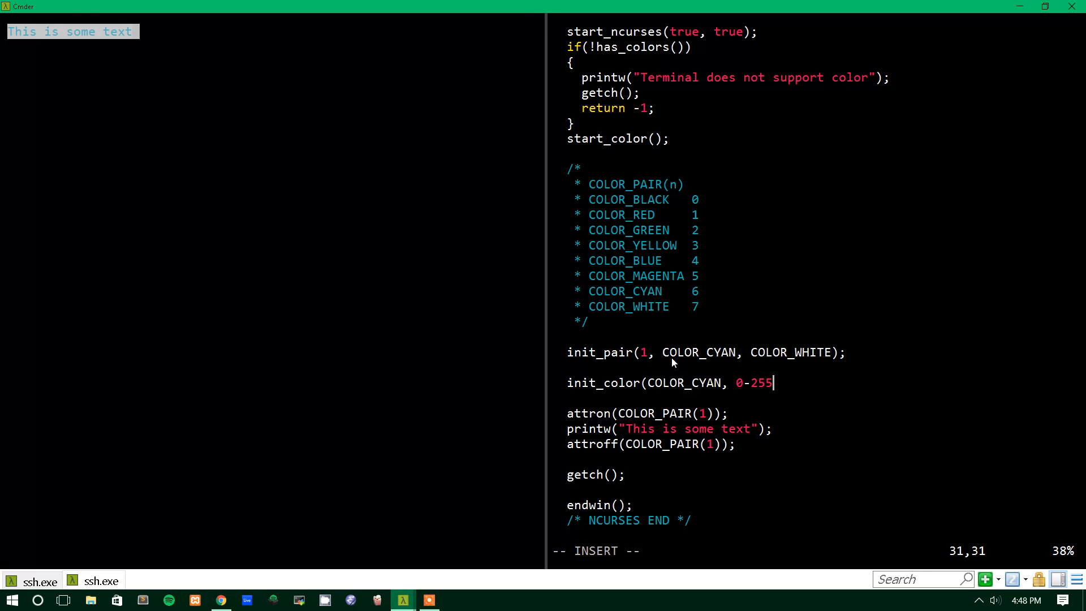
key(BackSpace)
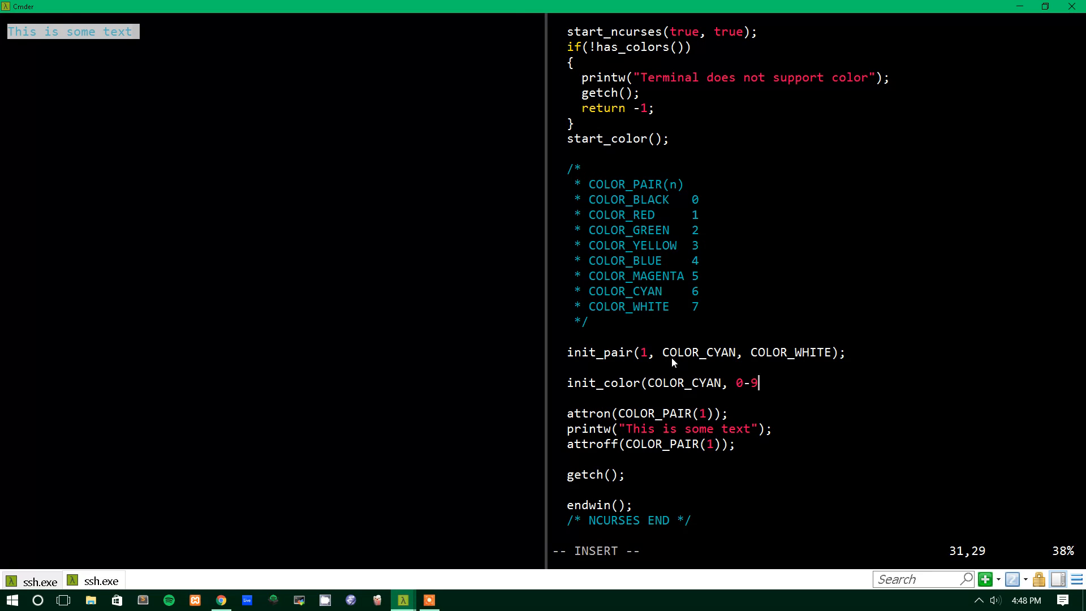
text(99)
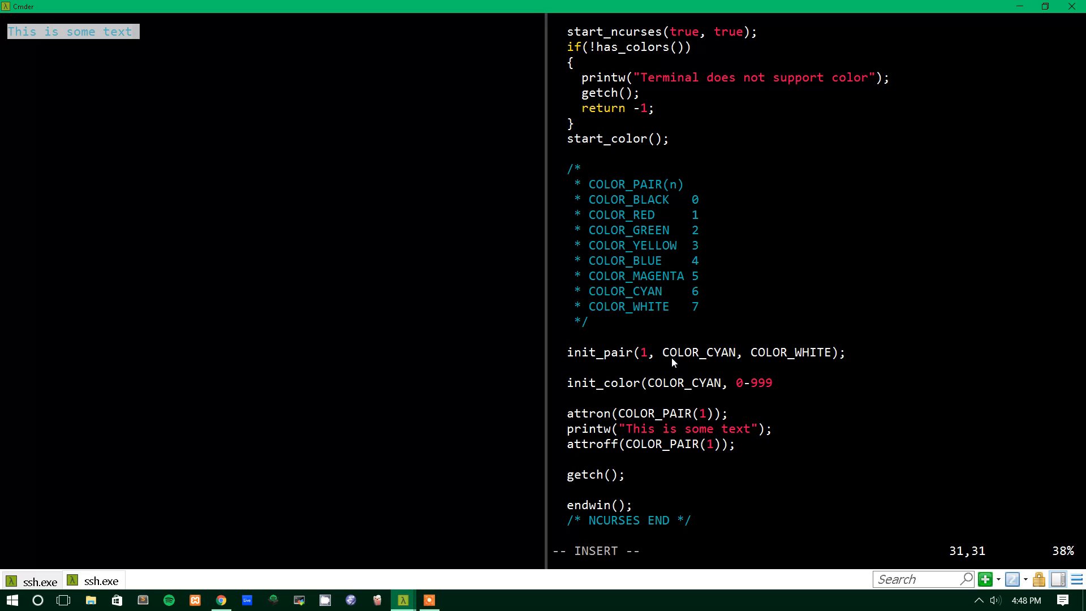
text(, 0-)
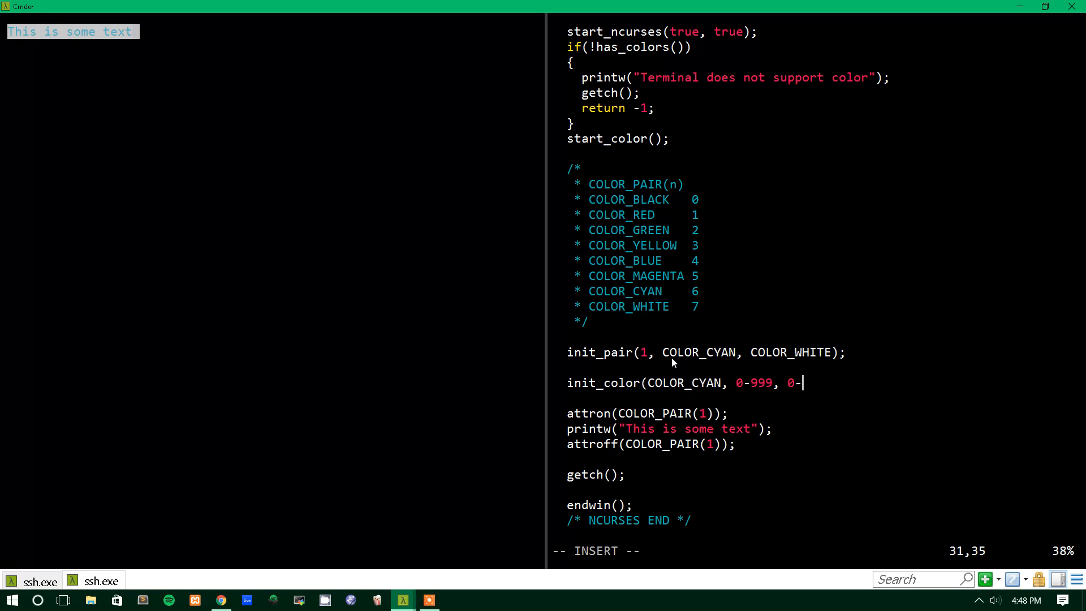
text(999, 0-999);)
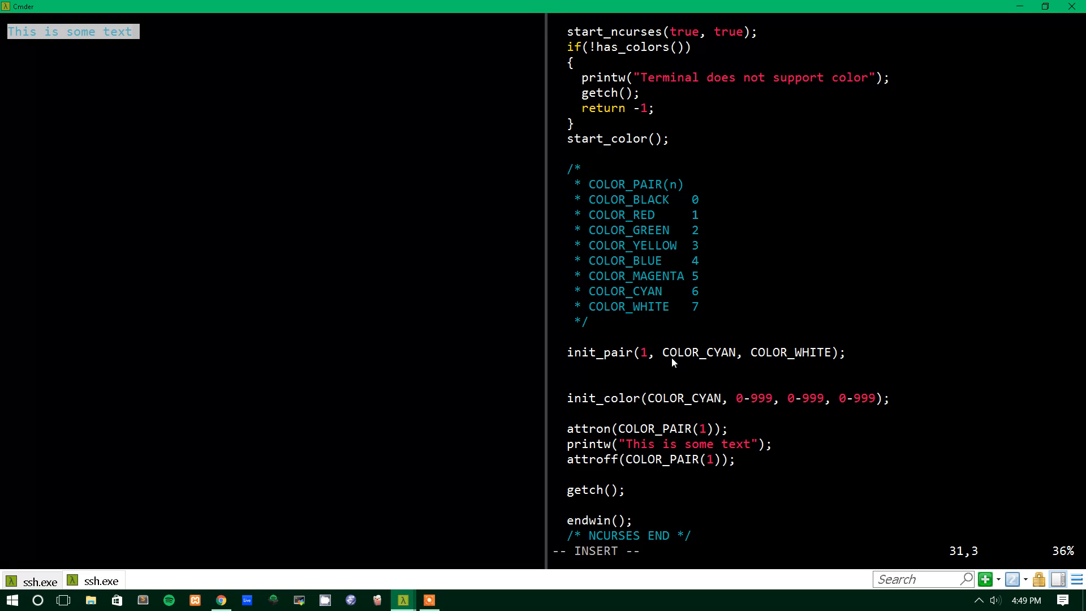
Write an if(can_change_color()) block that calls printw("can change color") before init_color.
text(i)
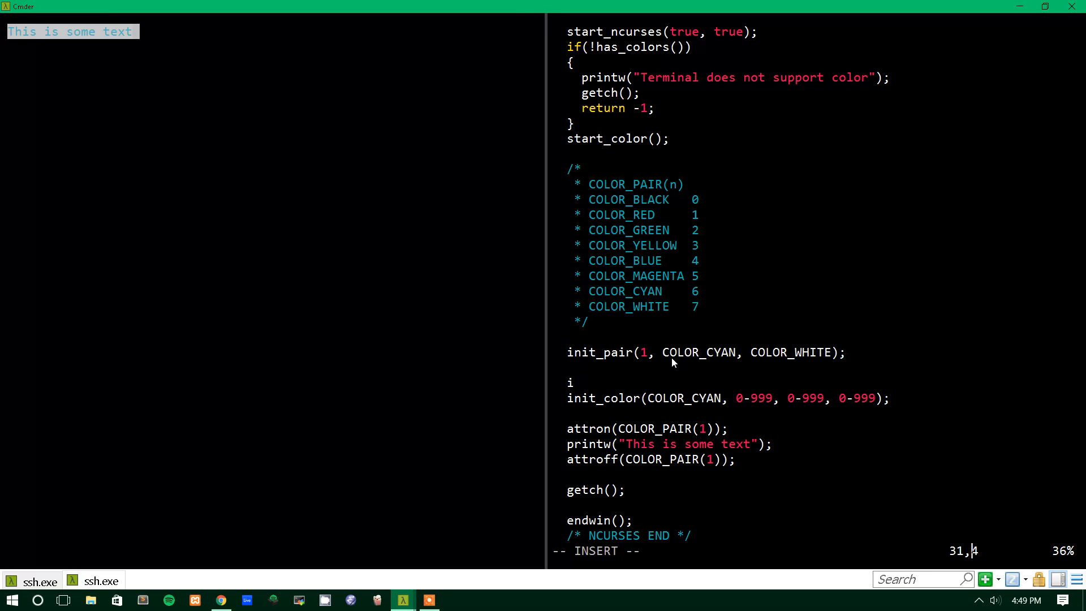
text(f()
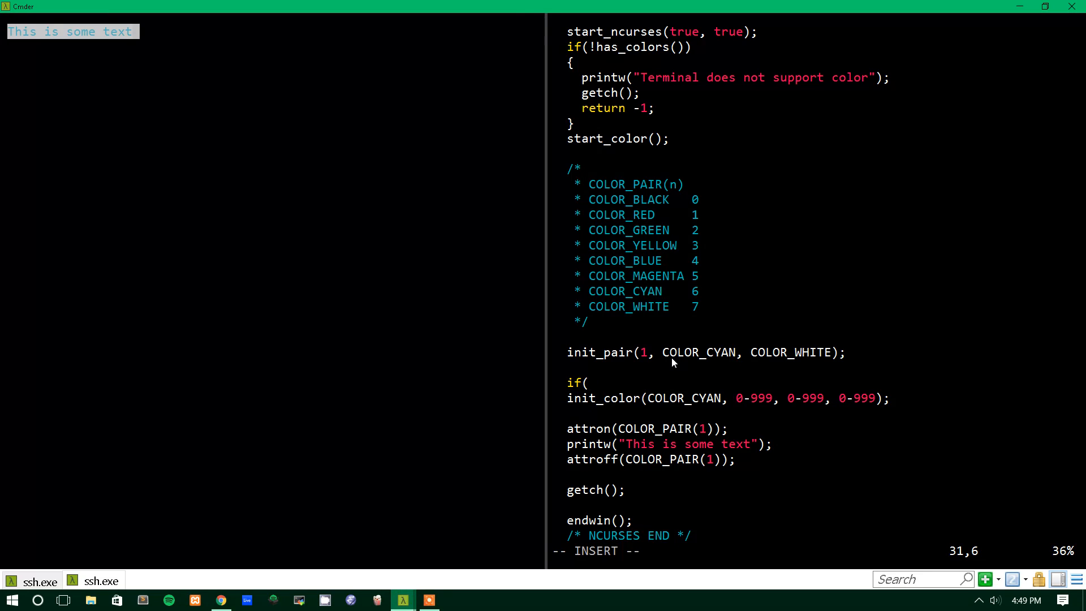
text(can_)
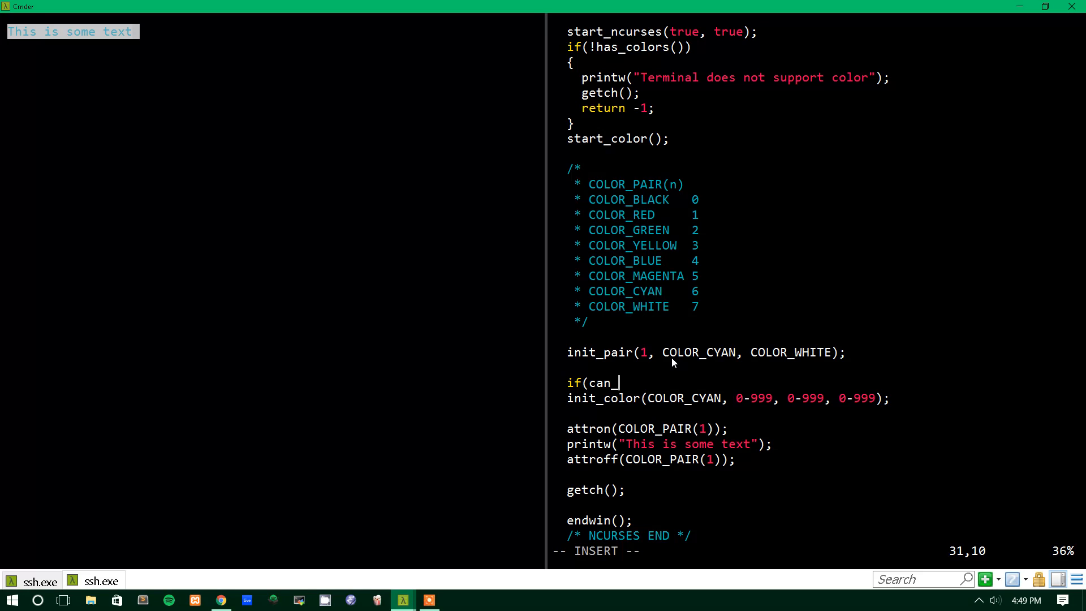
text(change_color)
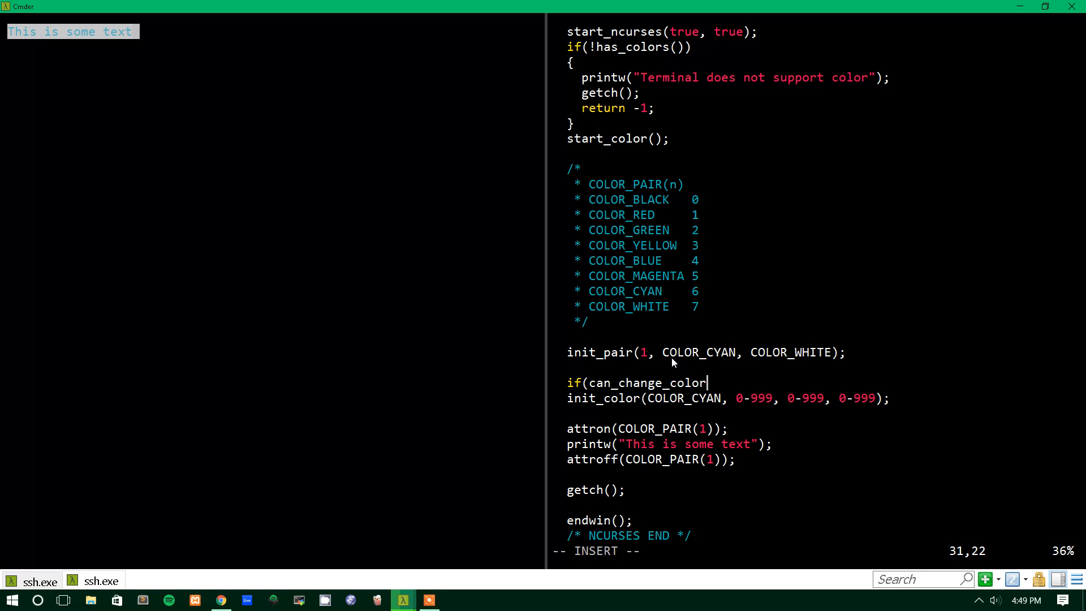
text(())
text({)
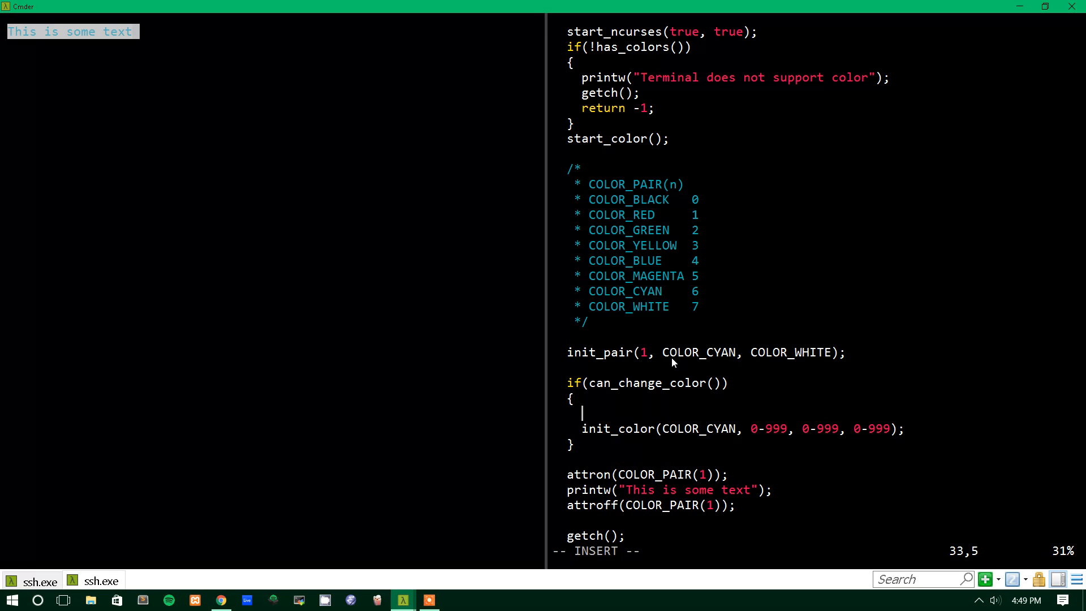
text(printw(")
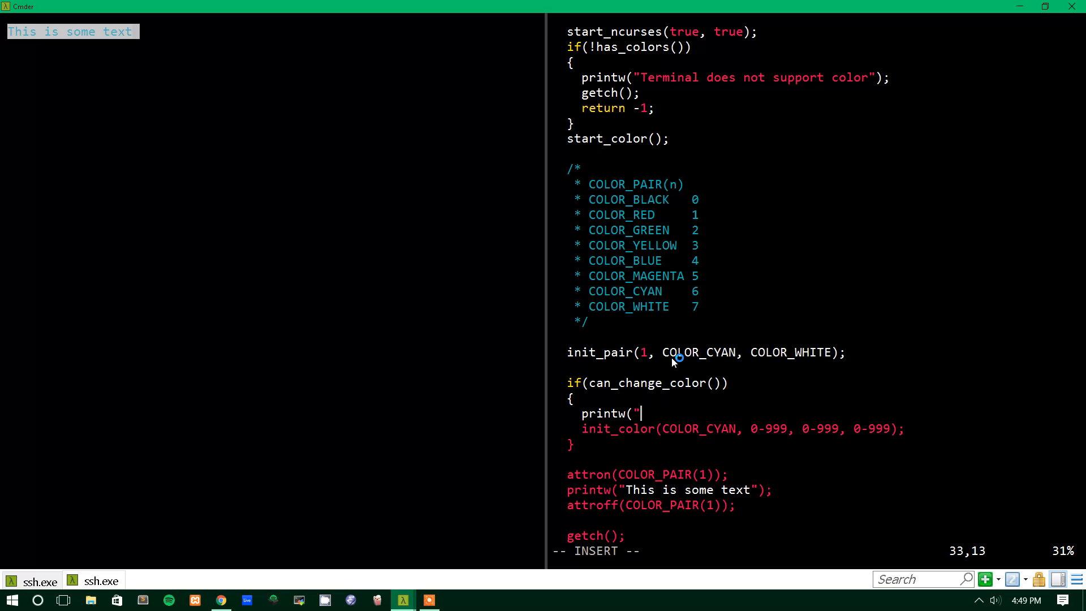
text(can change color");)
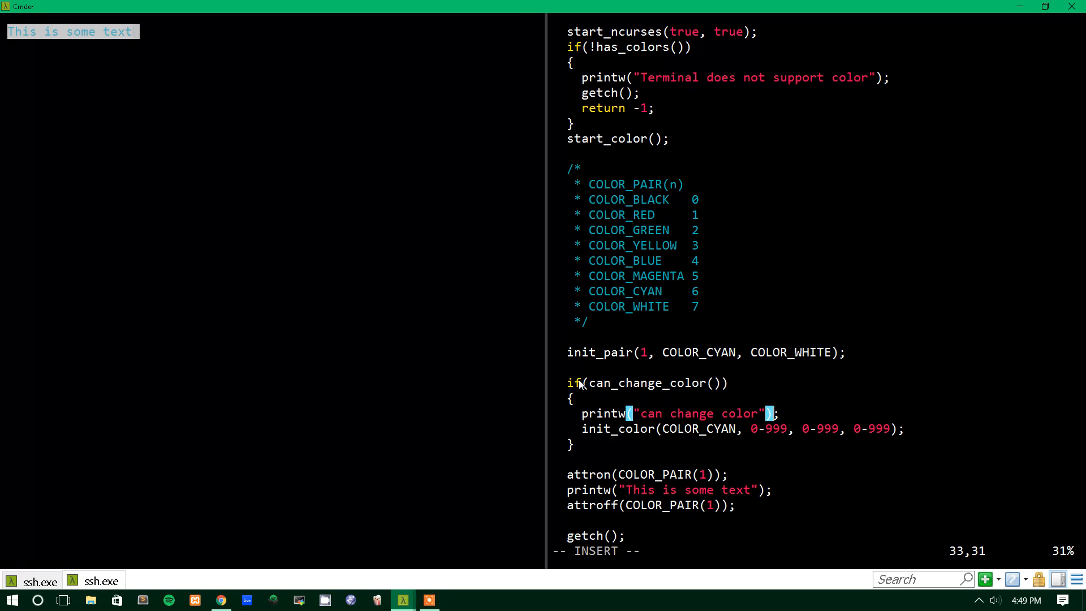
mouse_move(767, 436)
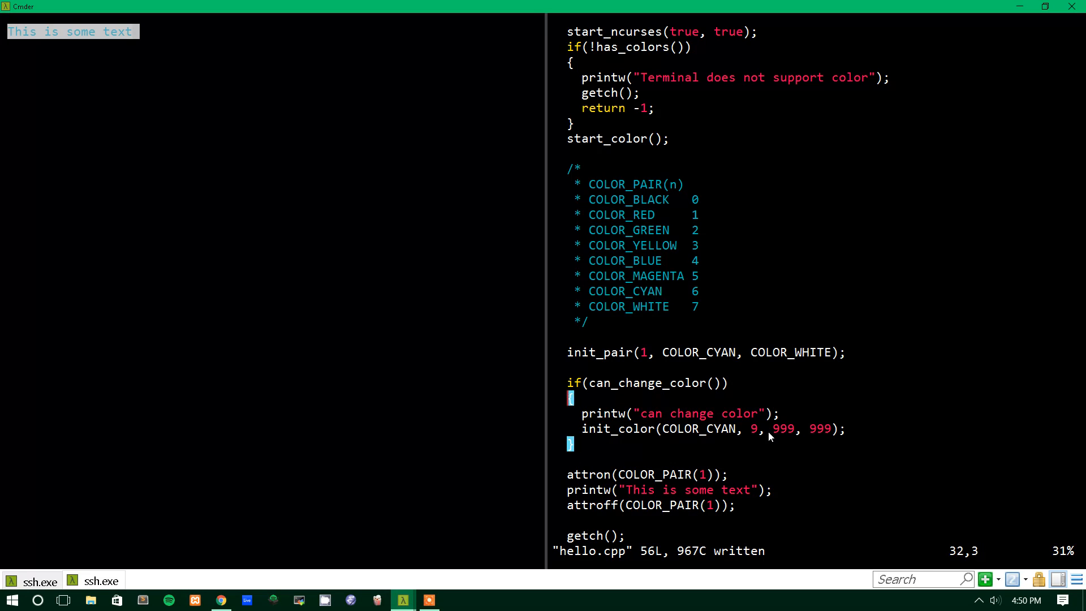
Define init_pair(2, COLOR_YELLOW, COLOR_MAGENTA) below color pair 1.
text(init)
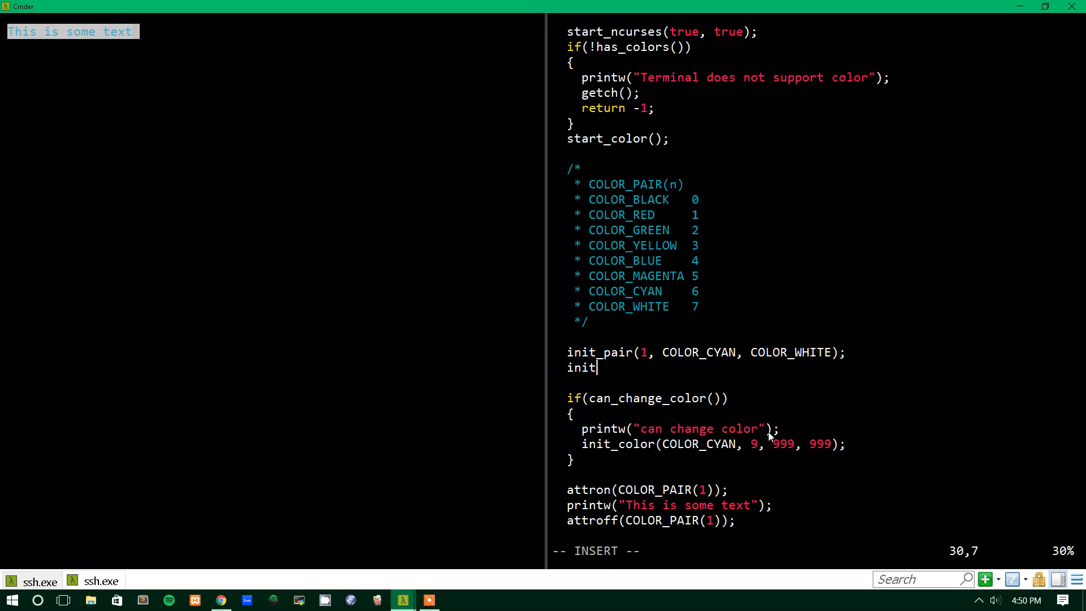
text(_pair(2,)
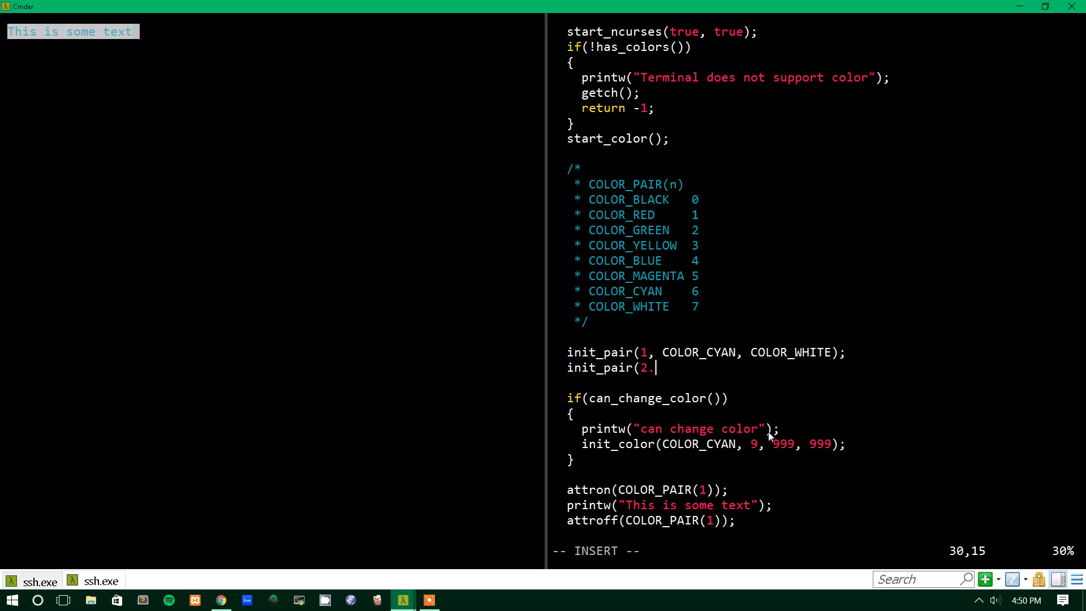
text(, COLOR_)
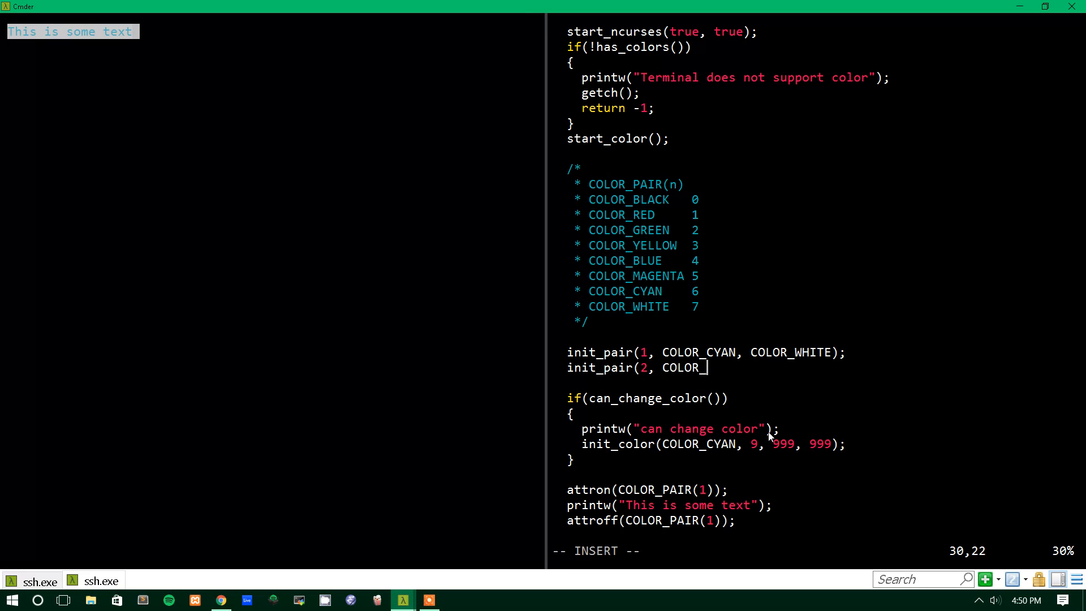
text(YELLOW,)
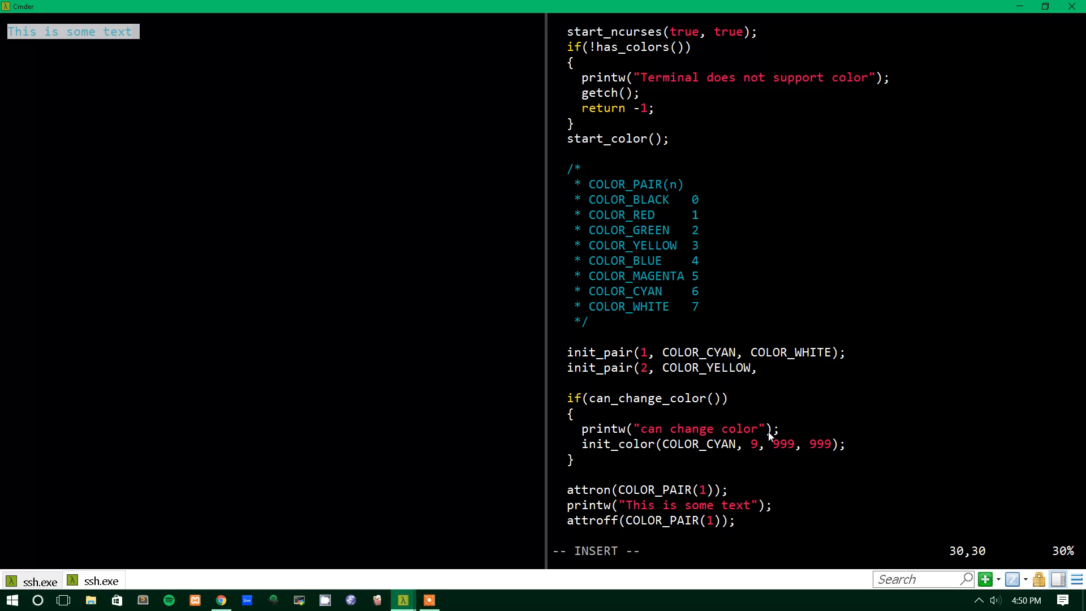
text(COLOR_MAGENTA);)
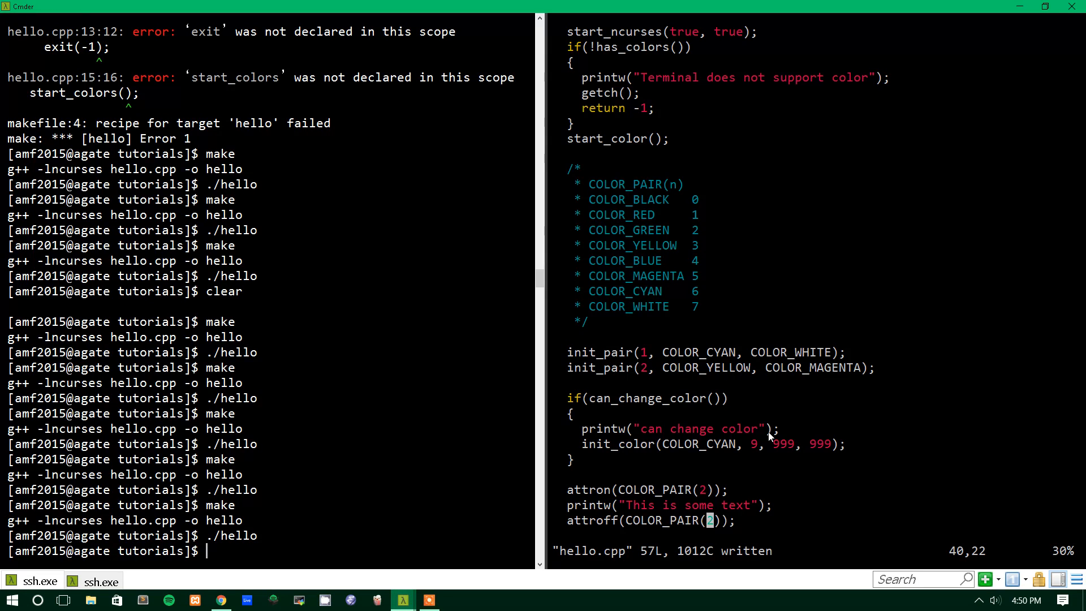
Run ./hello so "This is some text" prints yellow on magenta.
text(./hell)
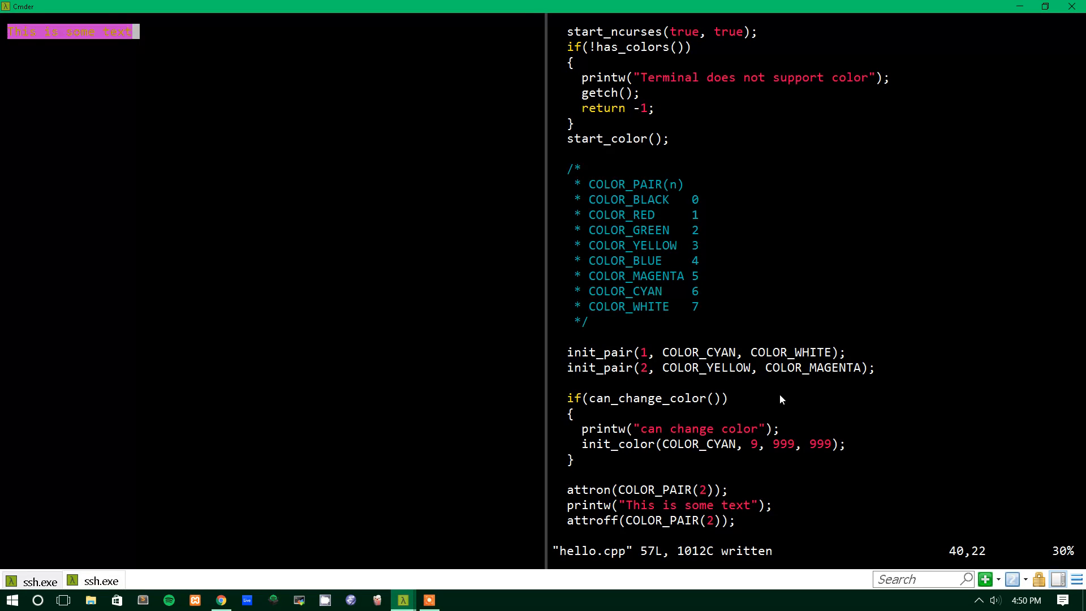
mouse_move(606, 334)
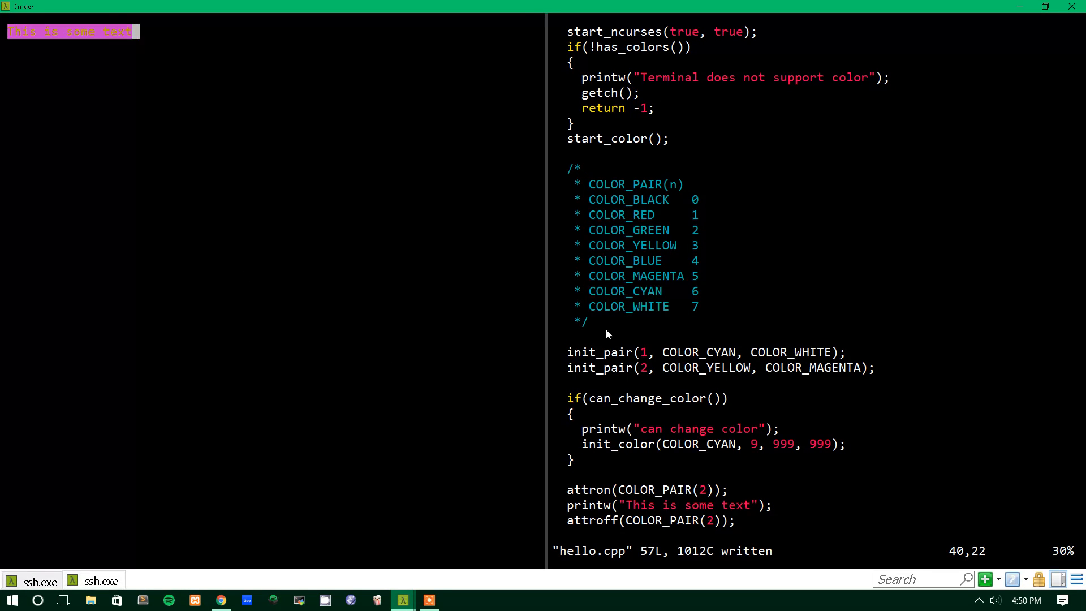